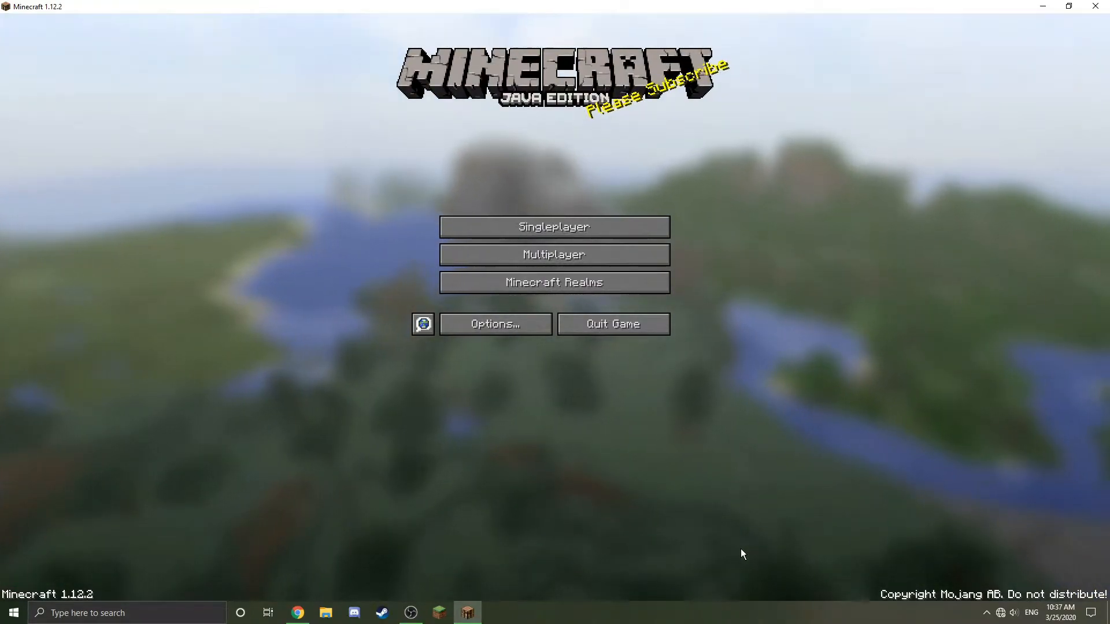
mouse_move(729, 288)
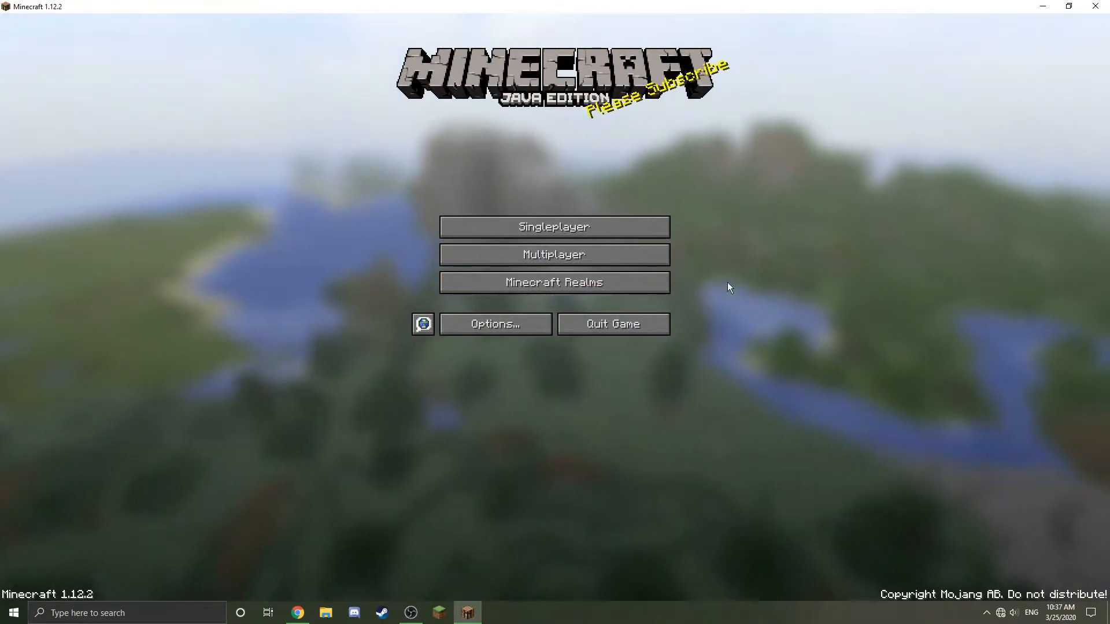
Go from the title screen to the Singleplayer Select World list.
click(553, 227)
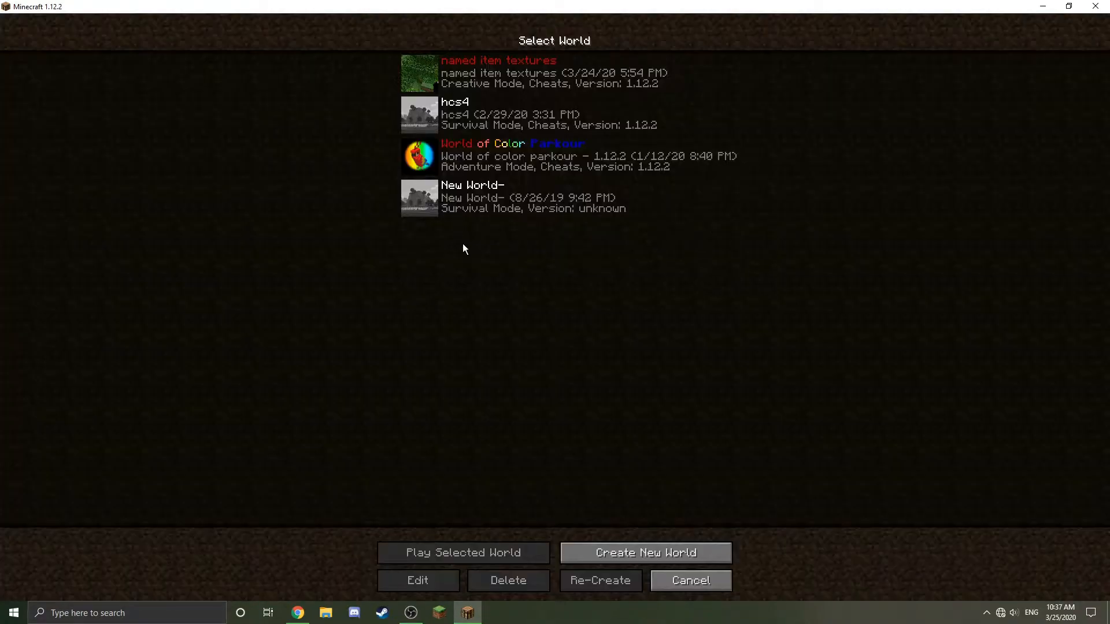
mouse_move(424, 113)
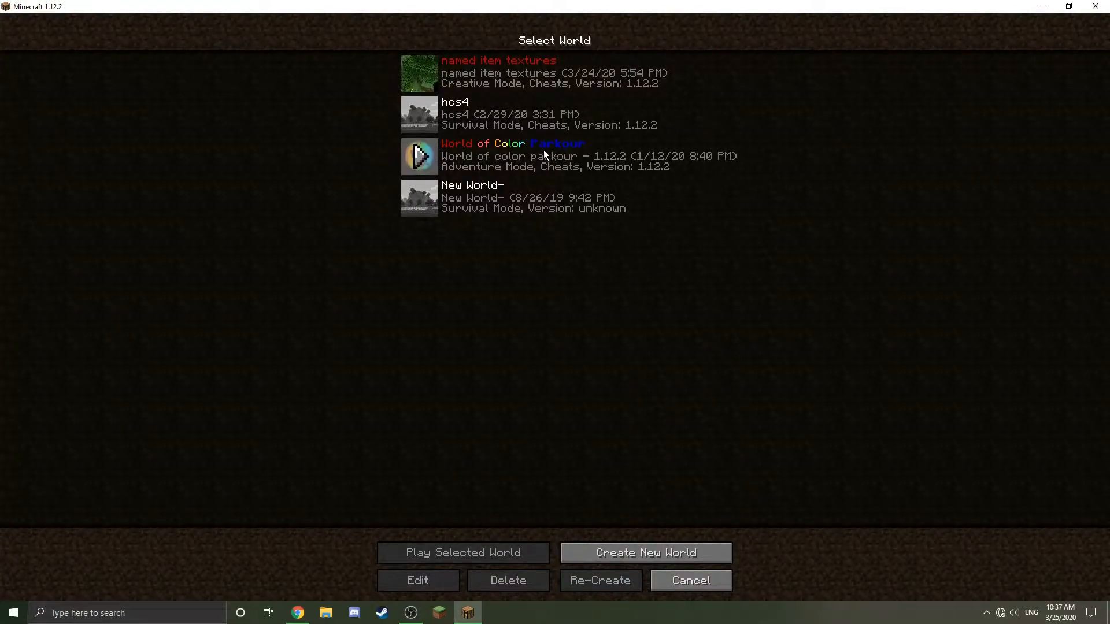
mouse_move(467, 158)
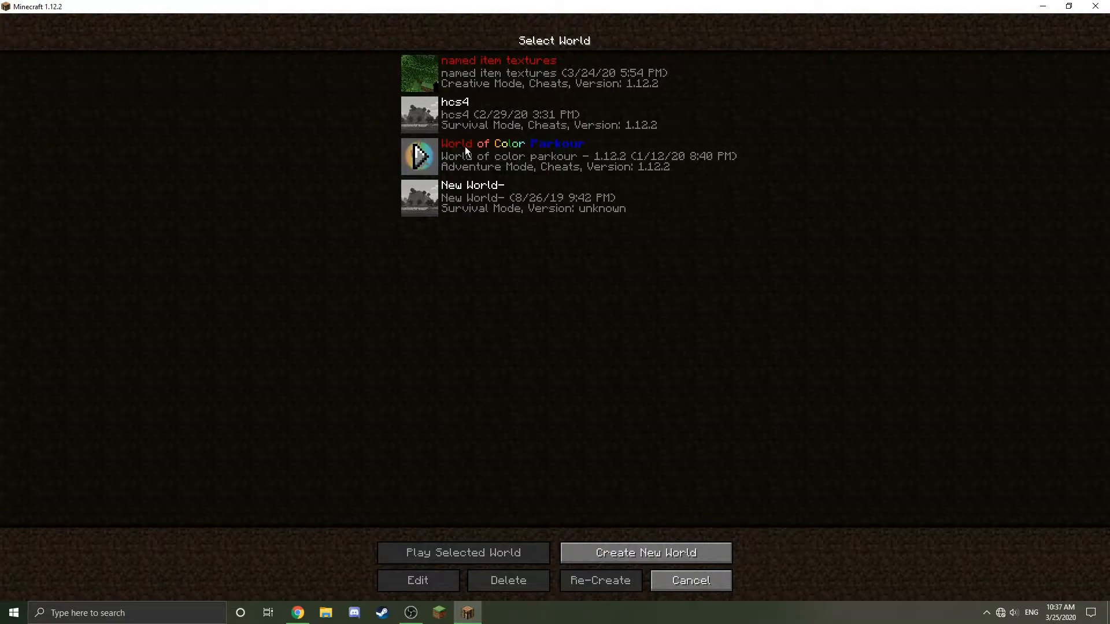
mouse_move(473, 263)
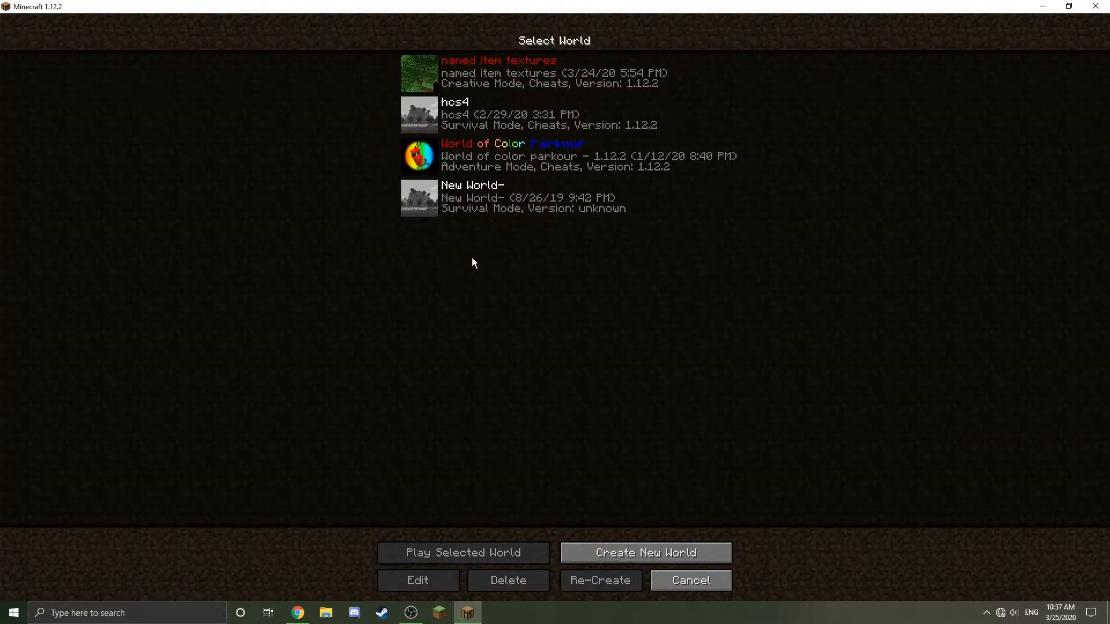
mouse_move(601, 546)
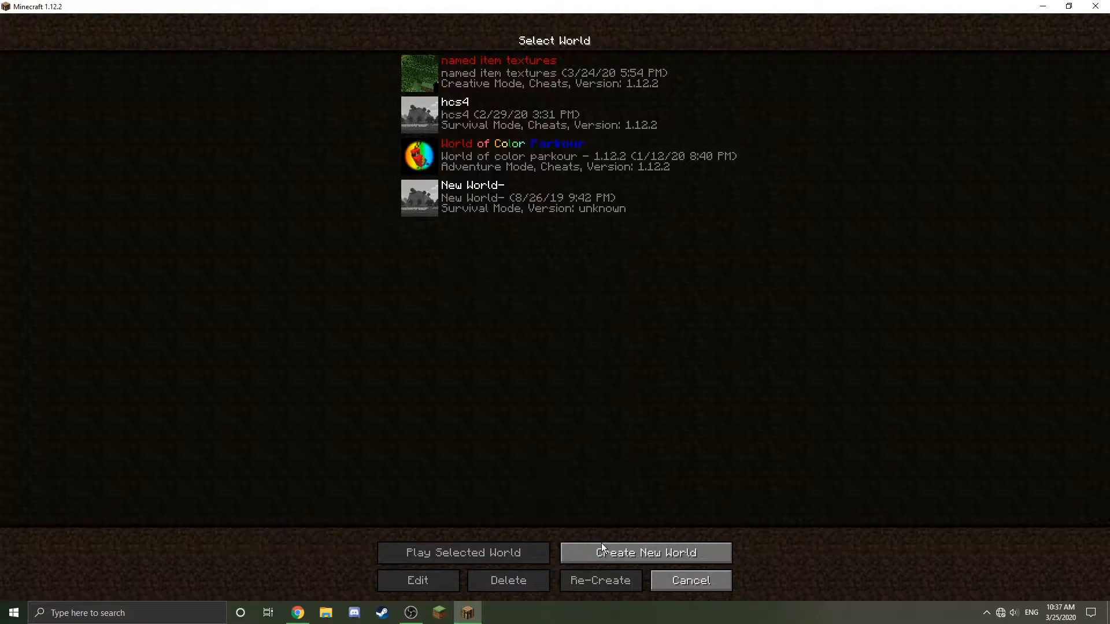
Create and enter a new Creative-mode world named 'color world'.
click(644, 552)
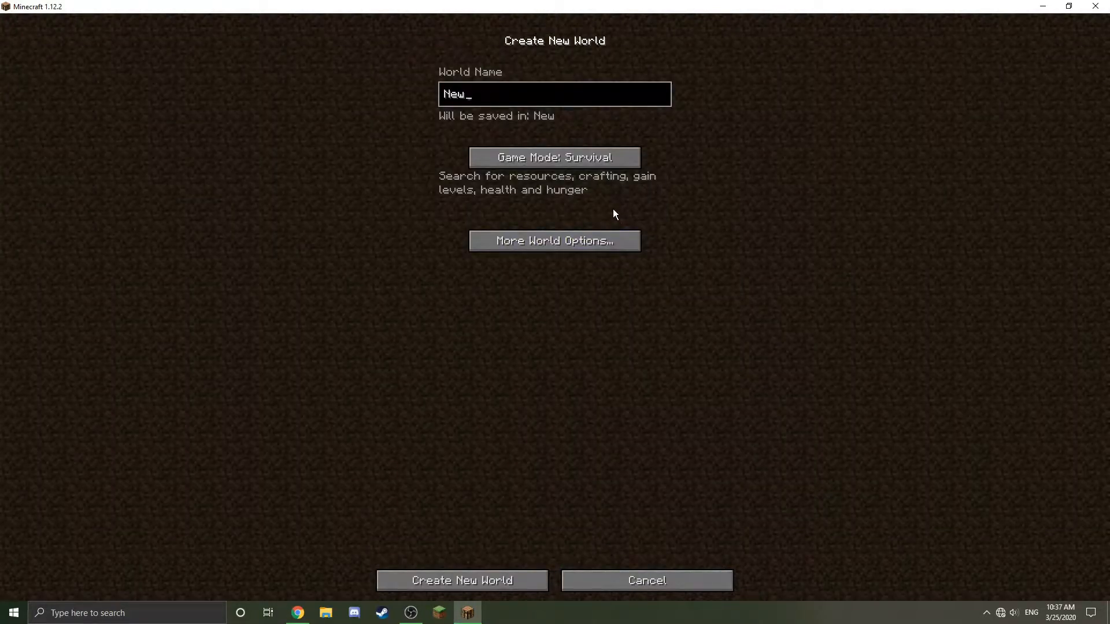
text(color)
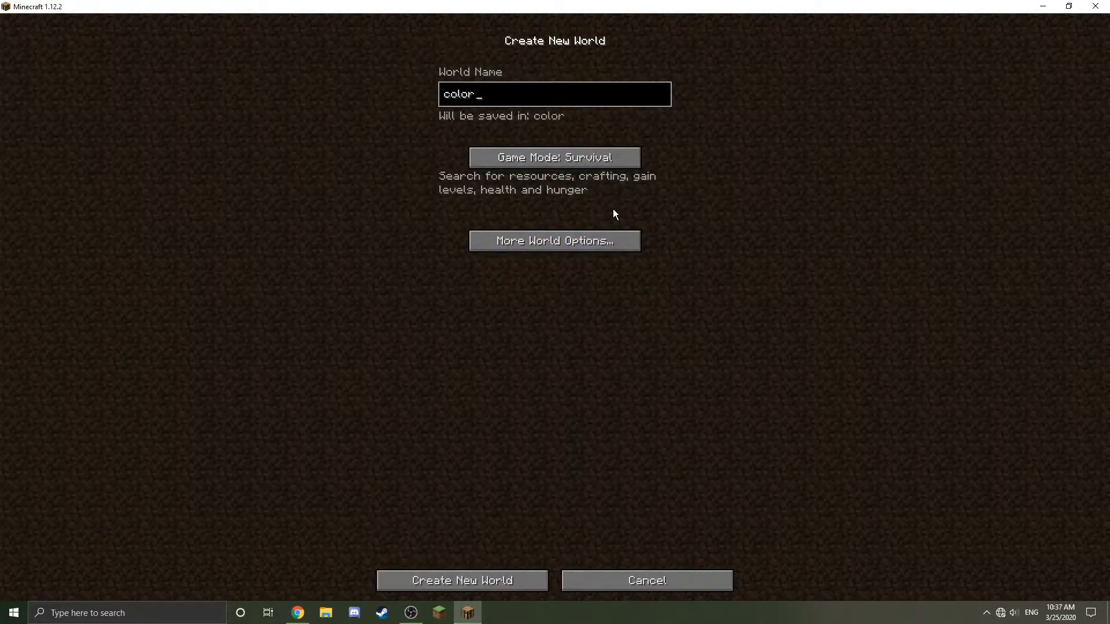
text(wold)
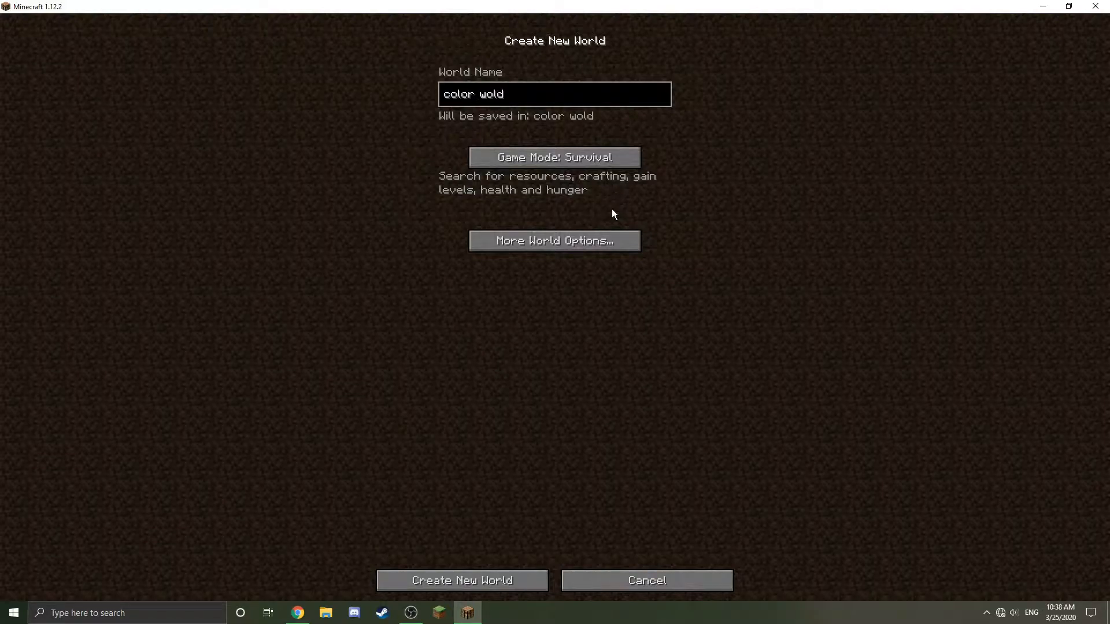
text(r)
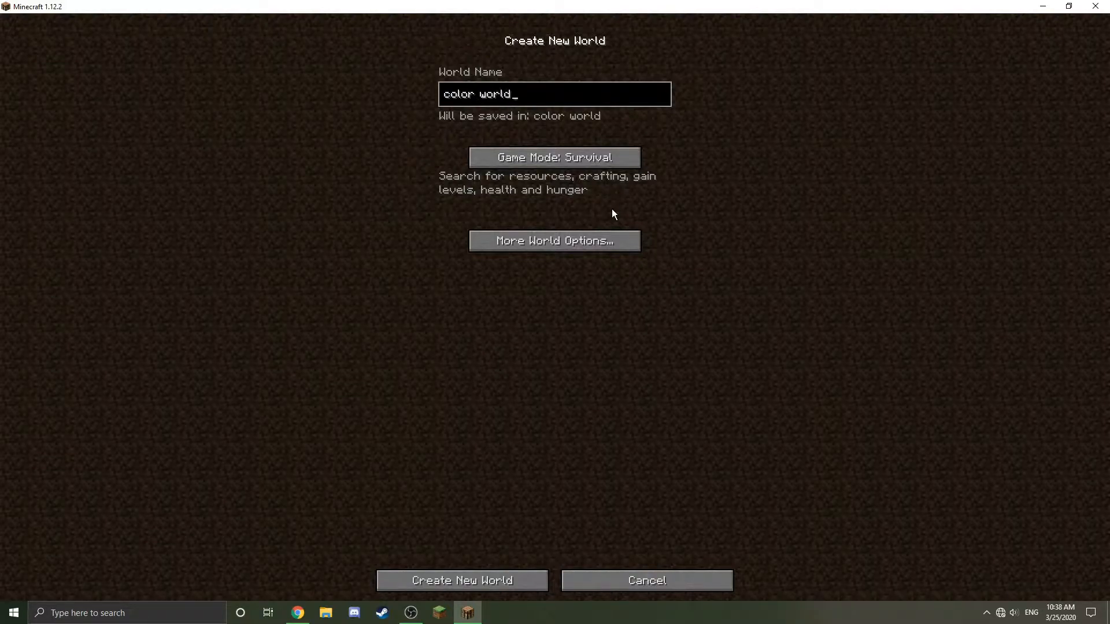
click(554, 157)
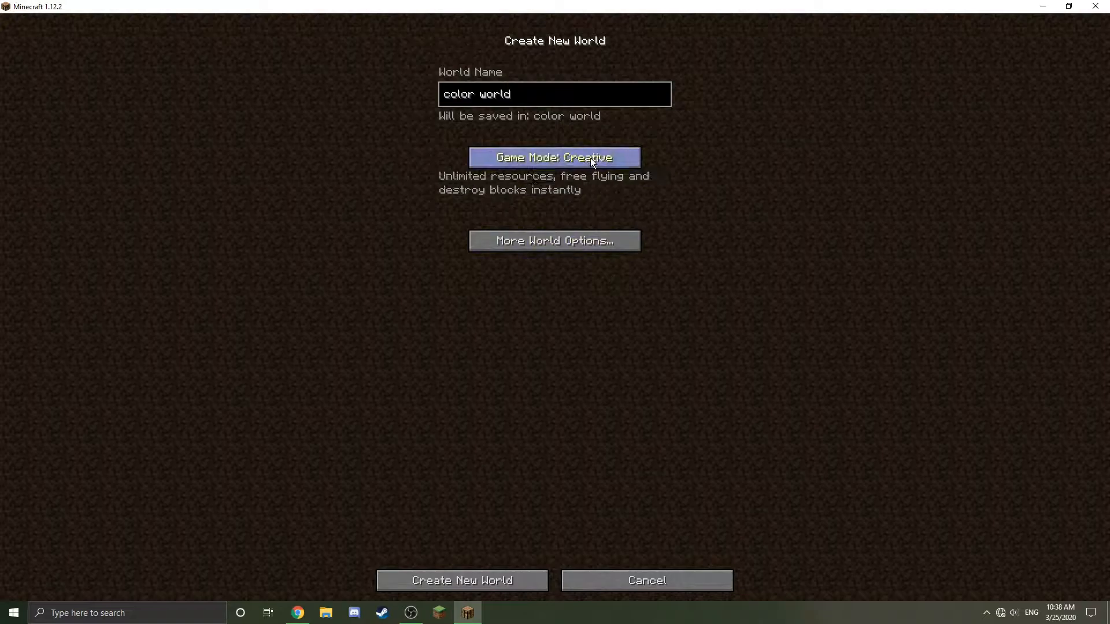
click(461, 580)
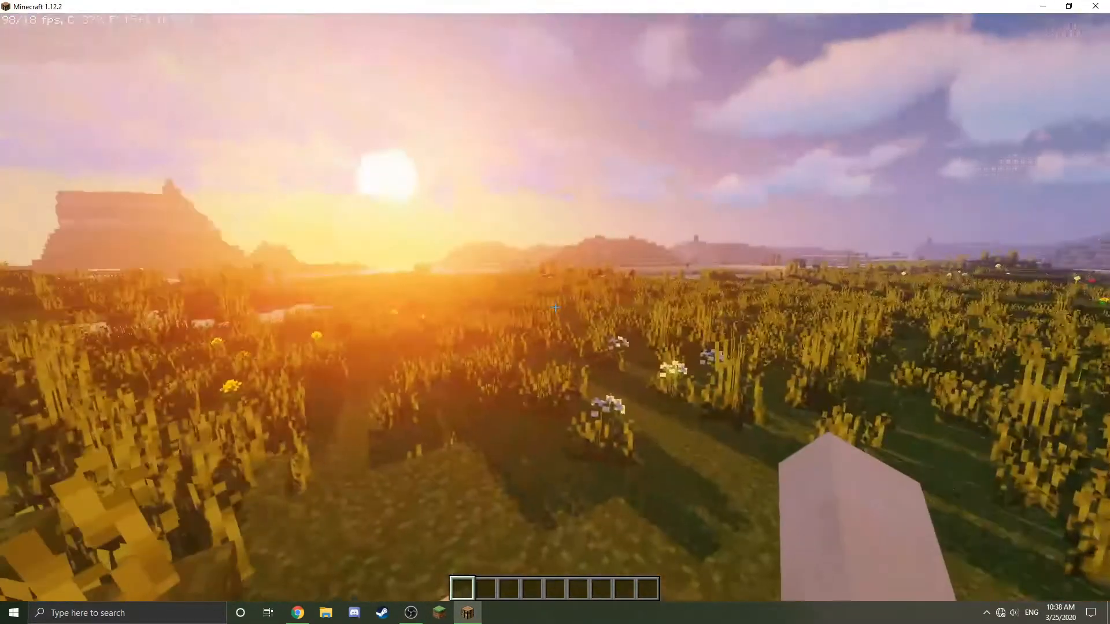
mouse_move(555, 304)
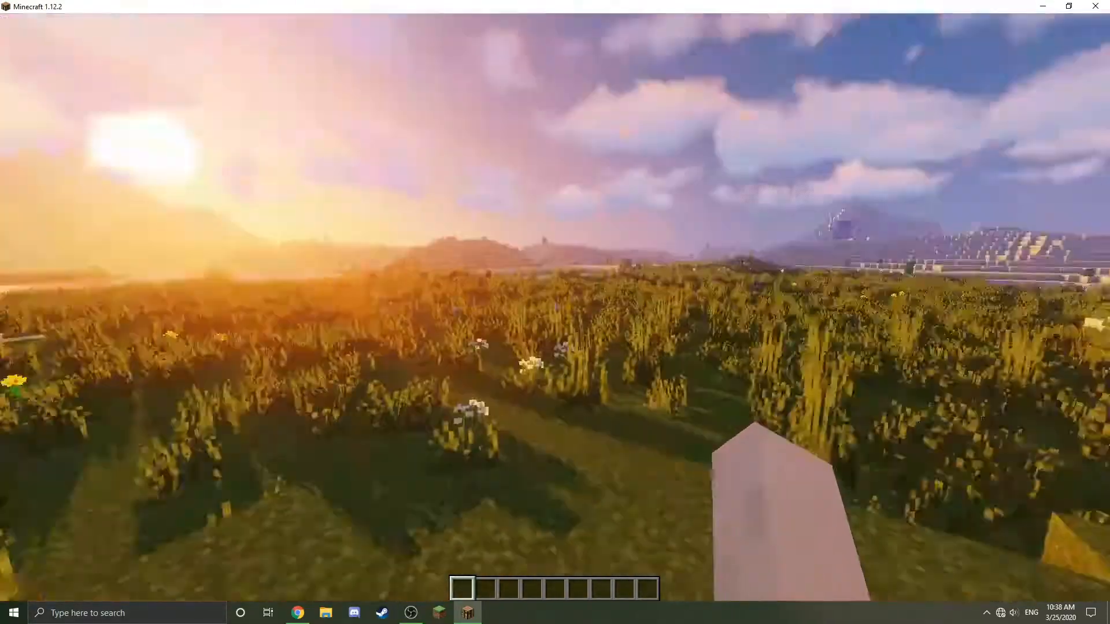
Quit the new world with Save and Quit to Title, returning to the title screen.
key(f3)
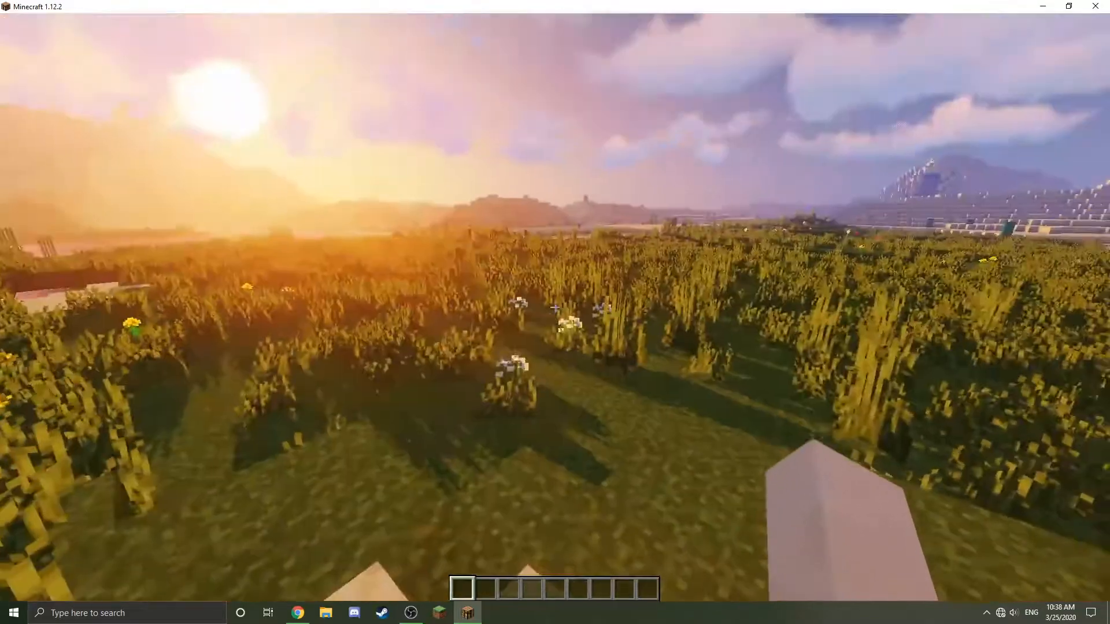
key(Escape)
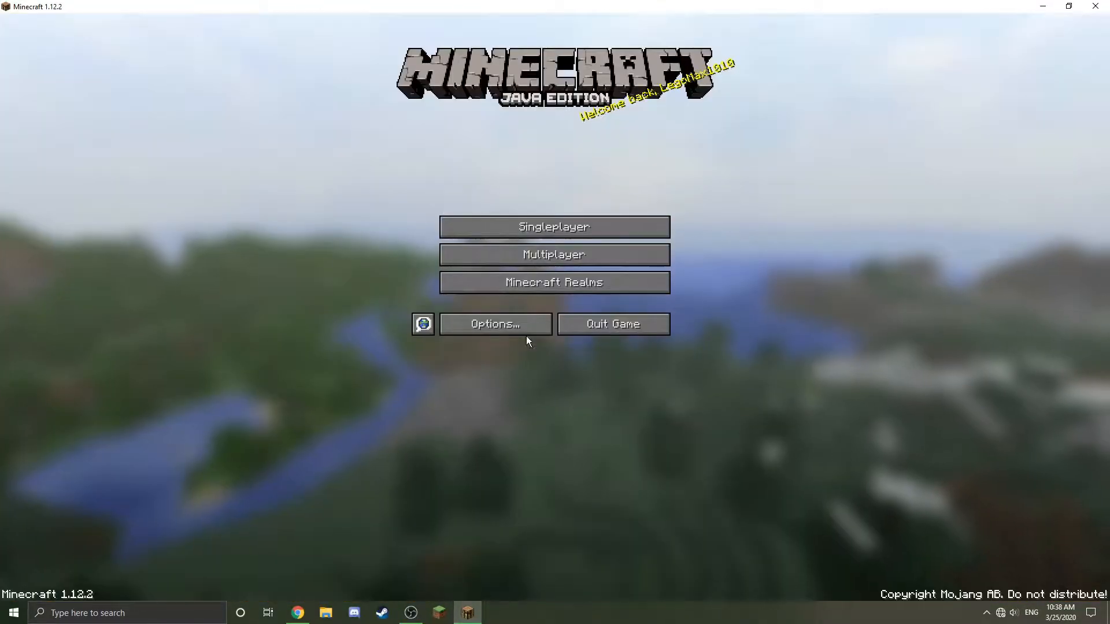
mouse_move(547, 375)
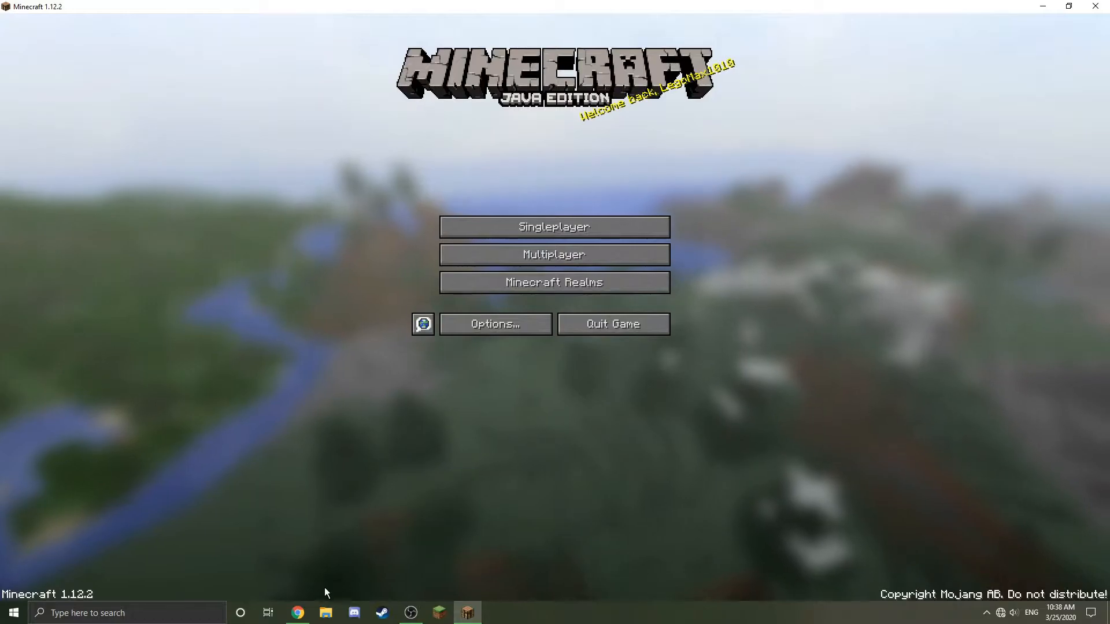
From the NBTExplorer forum thread's Download section, follow the Windows link to the 2.8.0 release page.
click(297, 612)
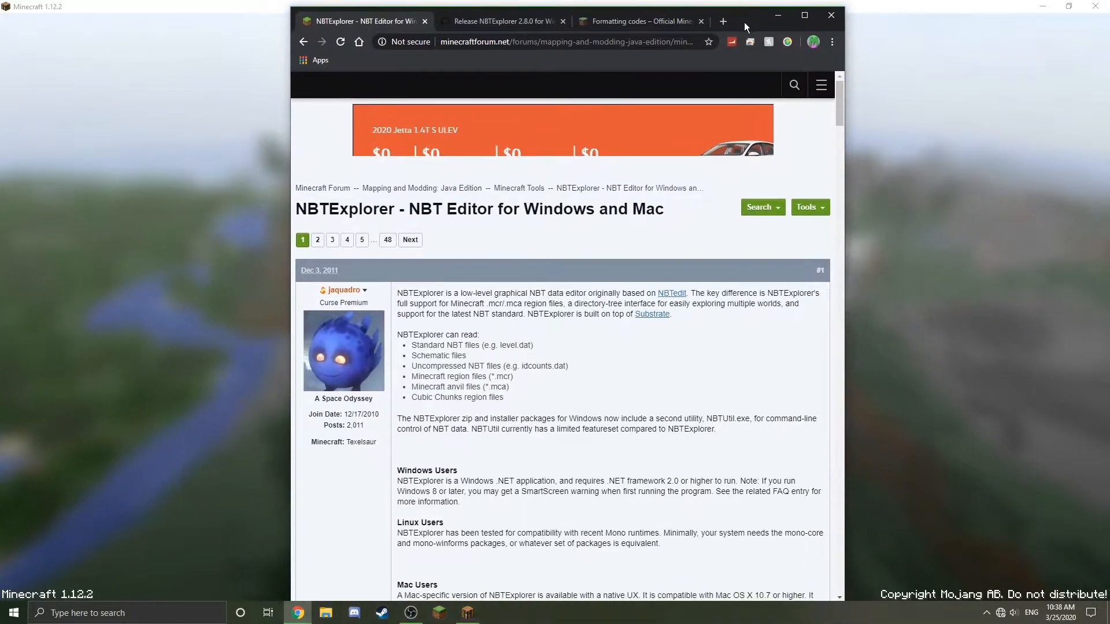
scroll(down, 3)
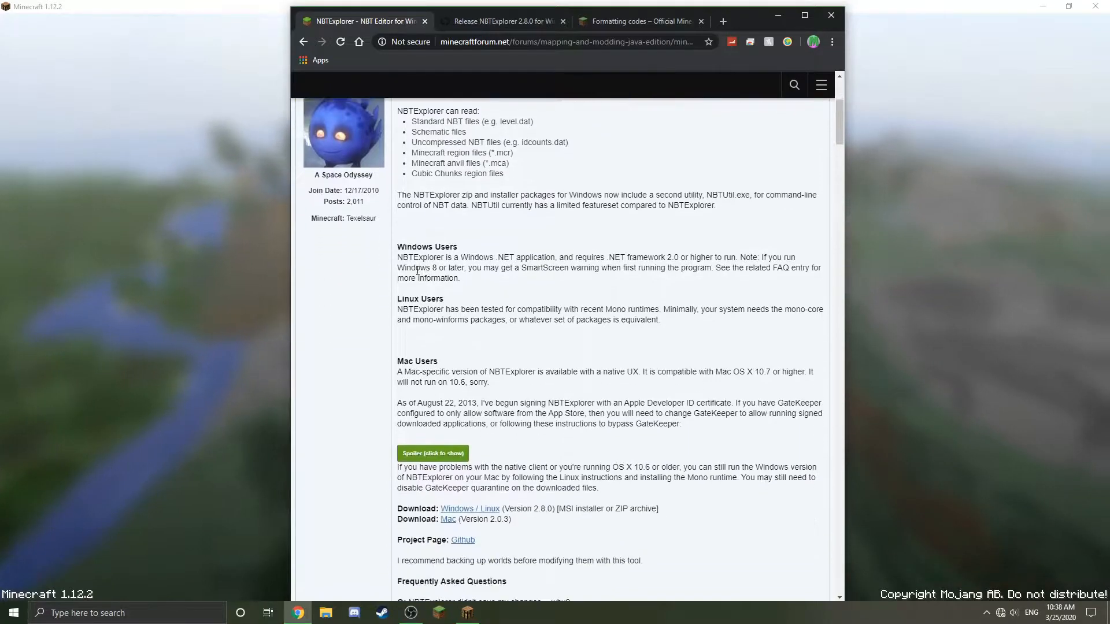
scroll(down, 3)
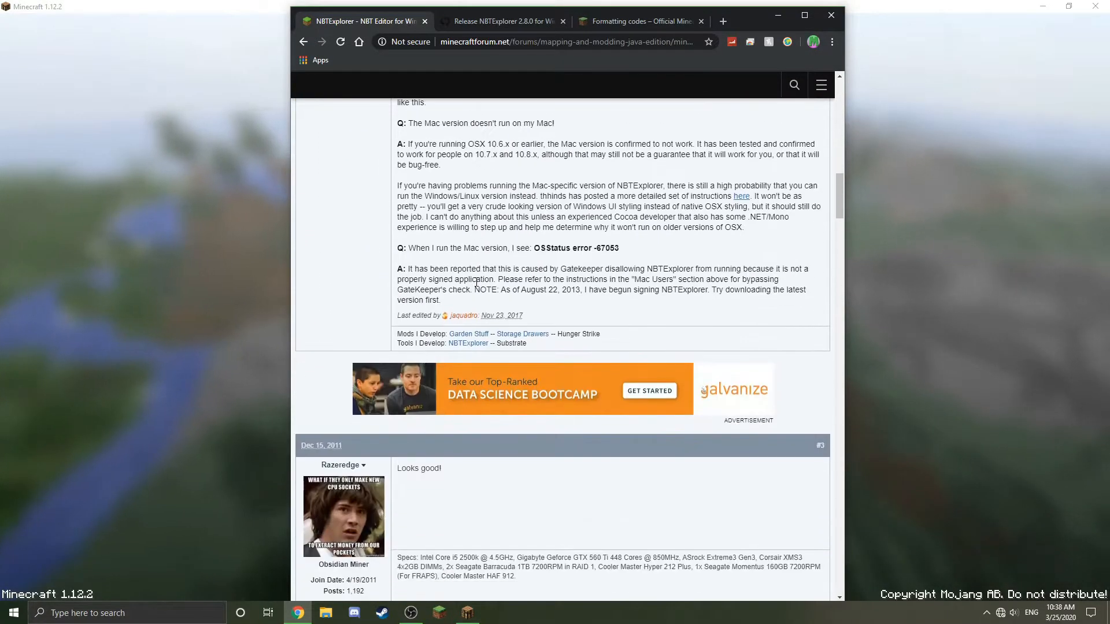
scroll(up, 3)
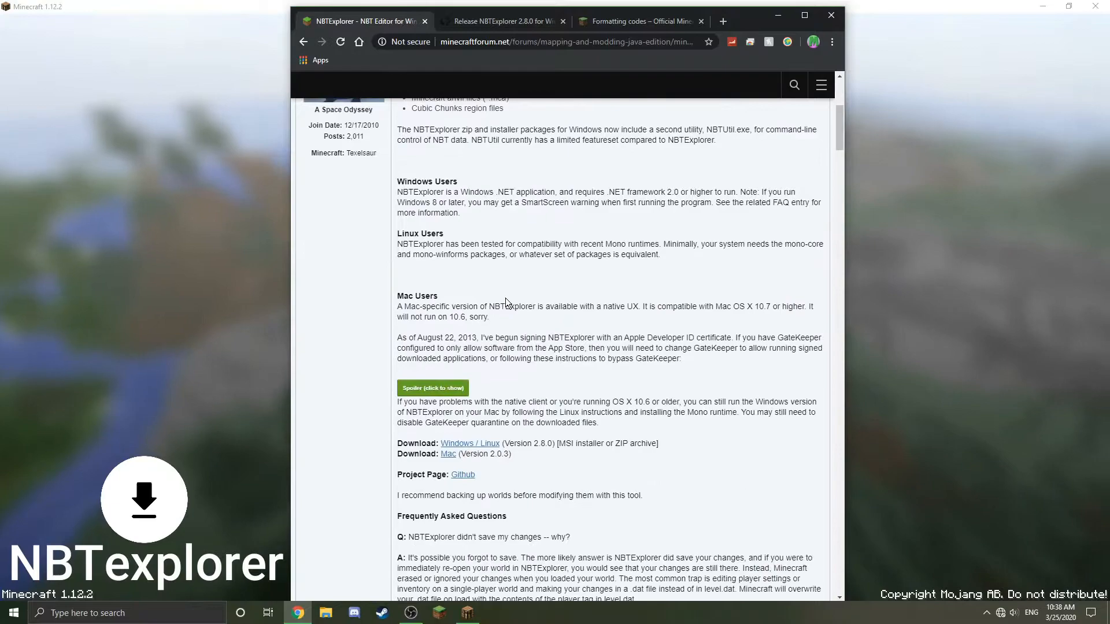
mouse_move(535, 340)
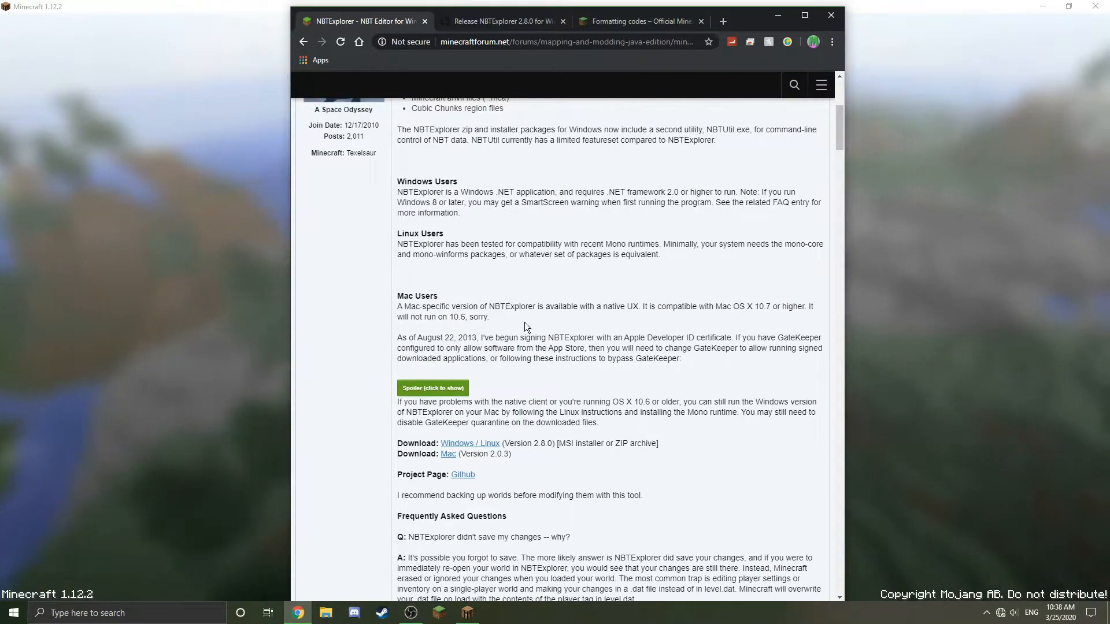
mouse_move(470, 443)
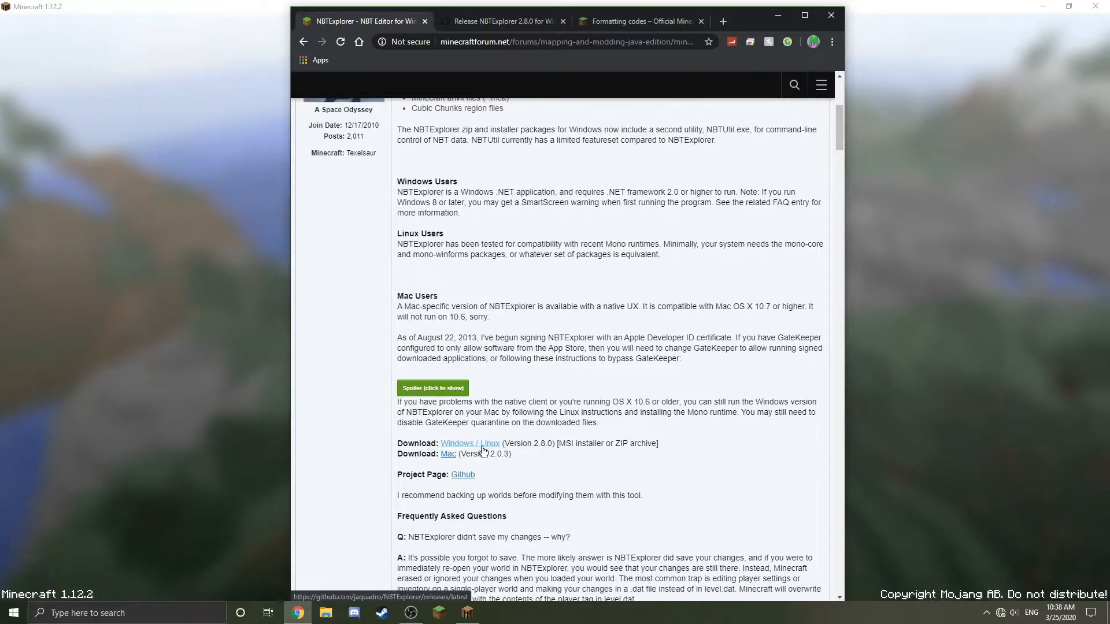
click(500, 21)
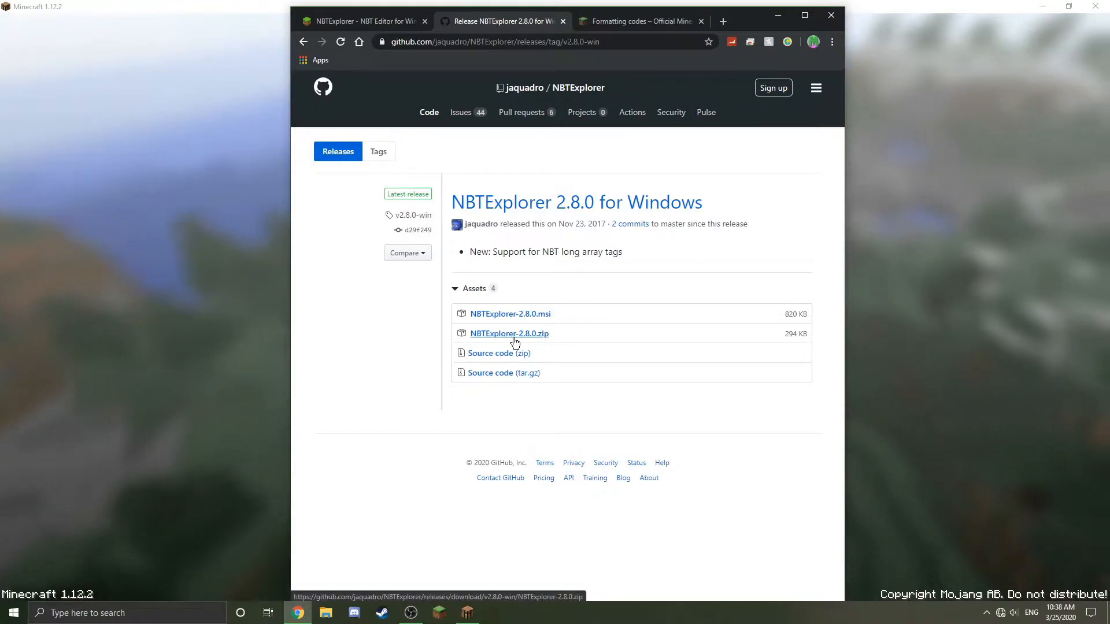
mouse_move(673, 302)
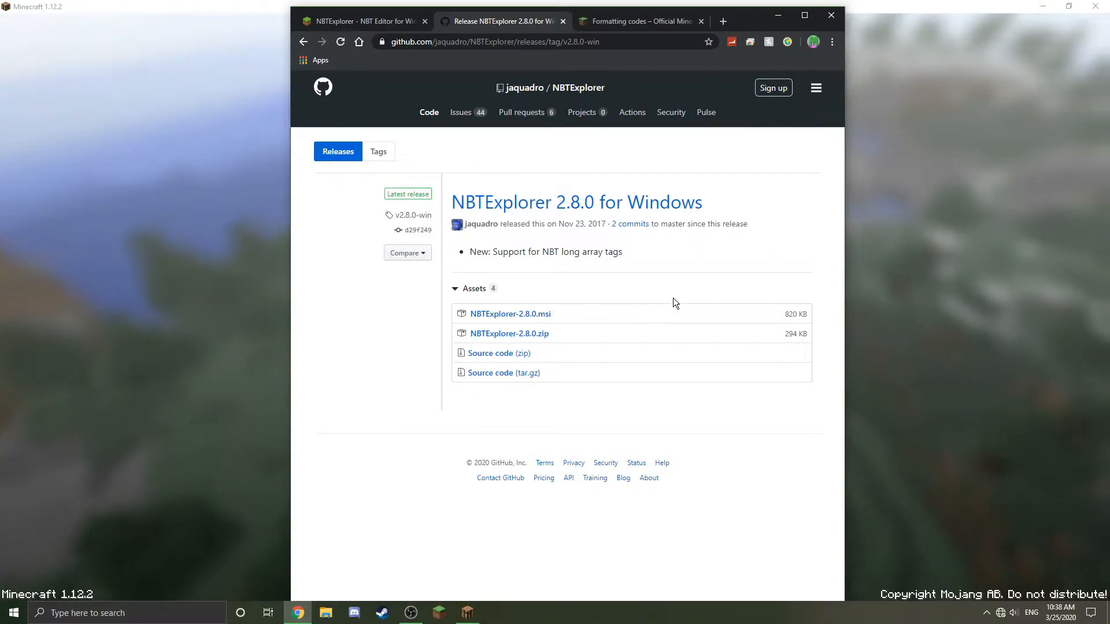
Browse the NBTExplorer-2.8.0 zip and attempt to run NBTExplorer, prompting Extract all.
click(324, 612)
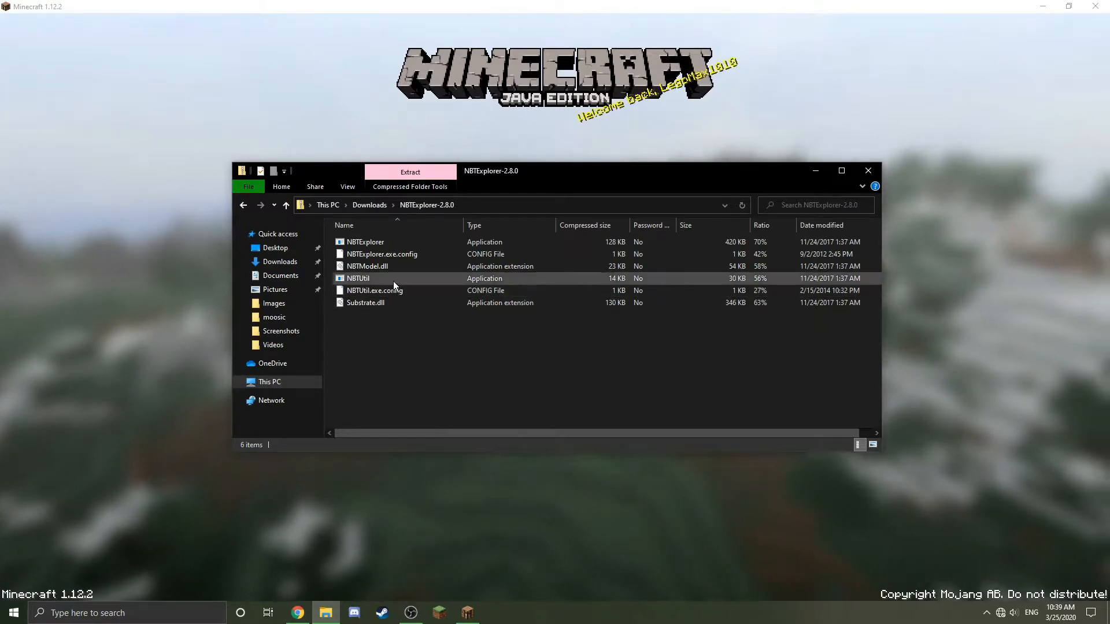
click(435, 357)
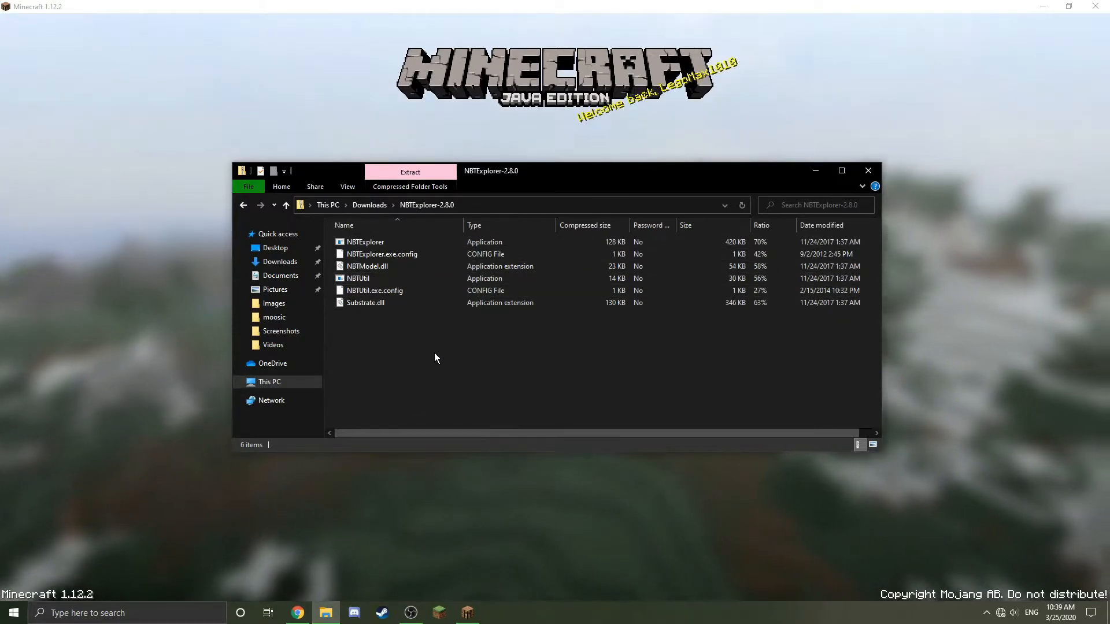
mouse_move(482, 359)
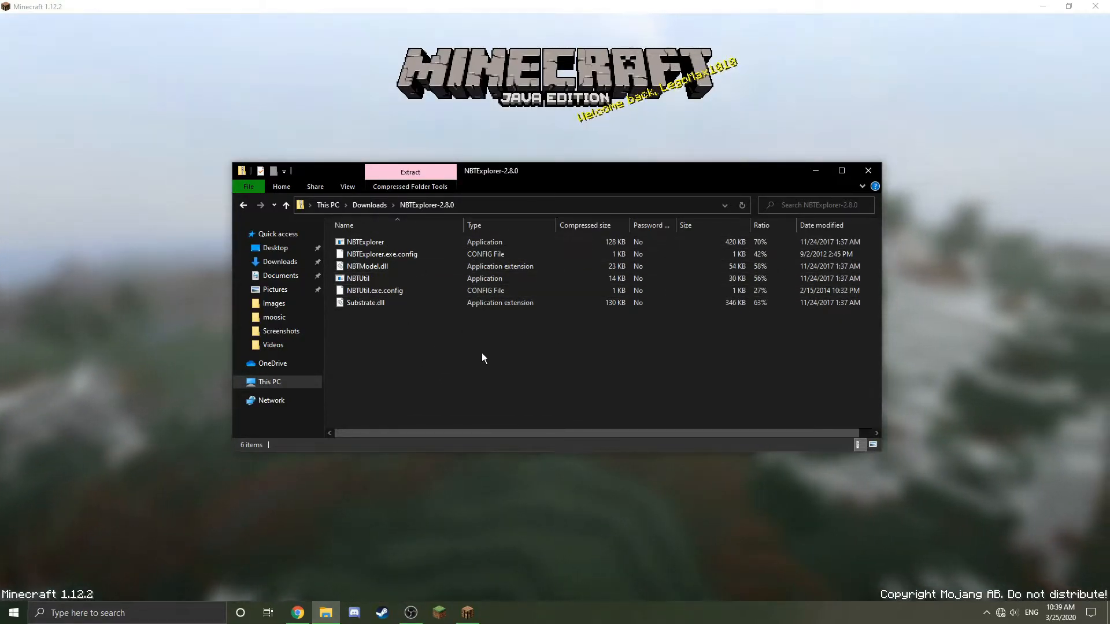
mouse_move(390, 339)
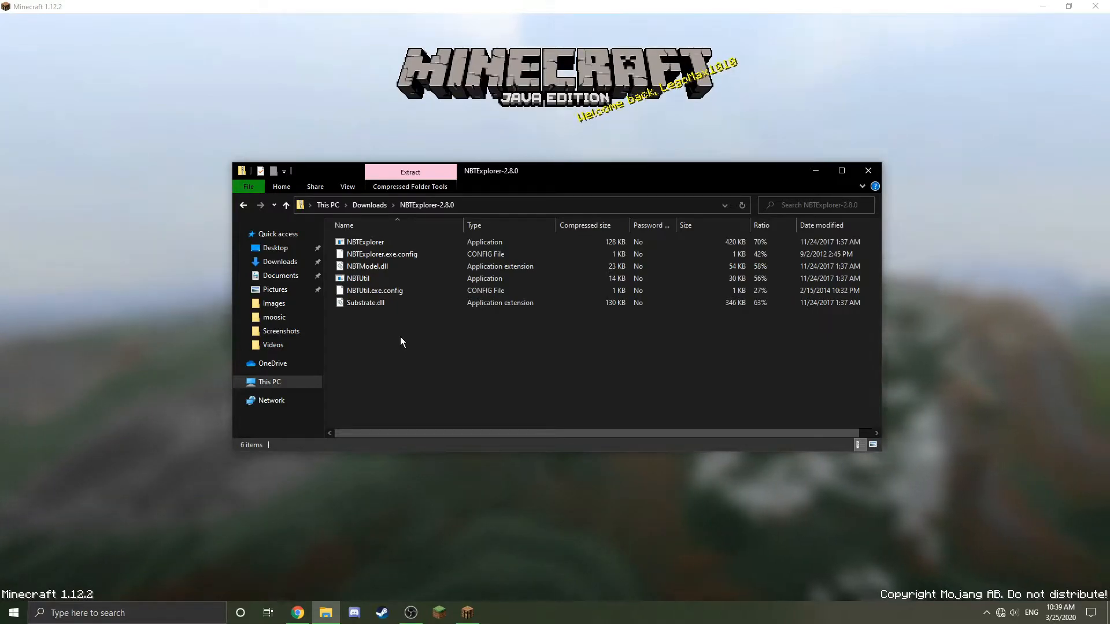
mouse_move(587, 191)
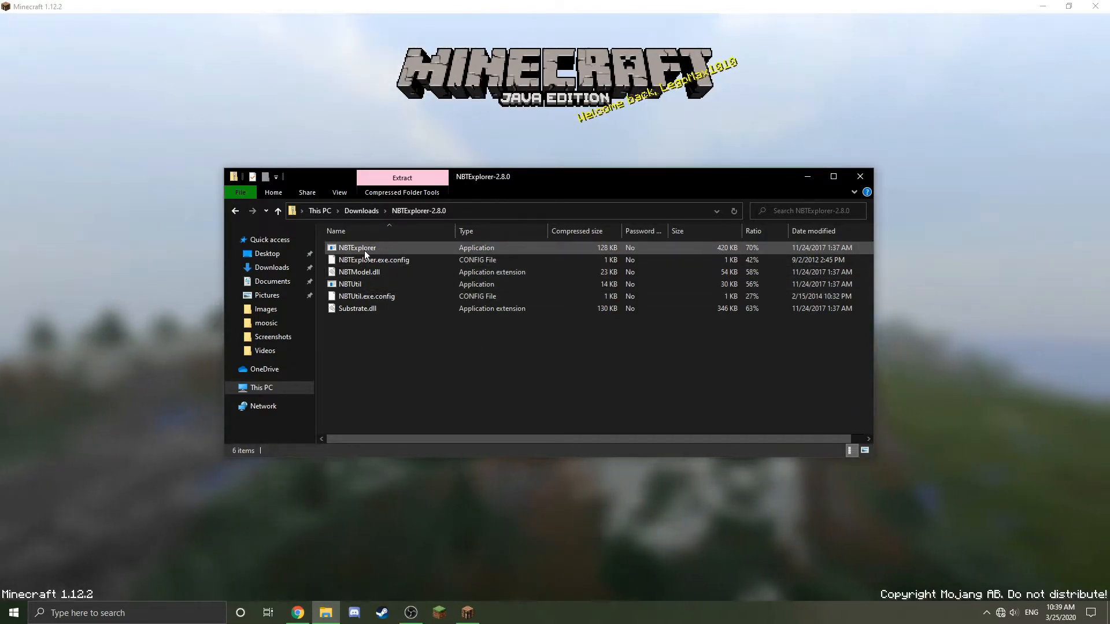
mouse_move(477, 254)
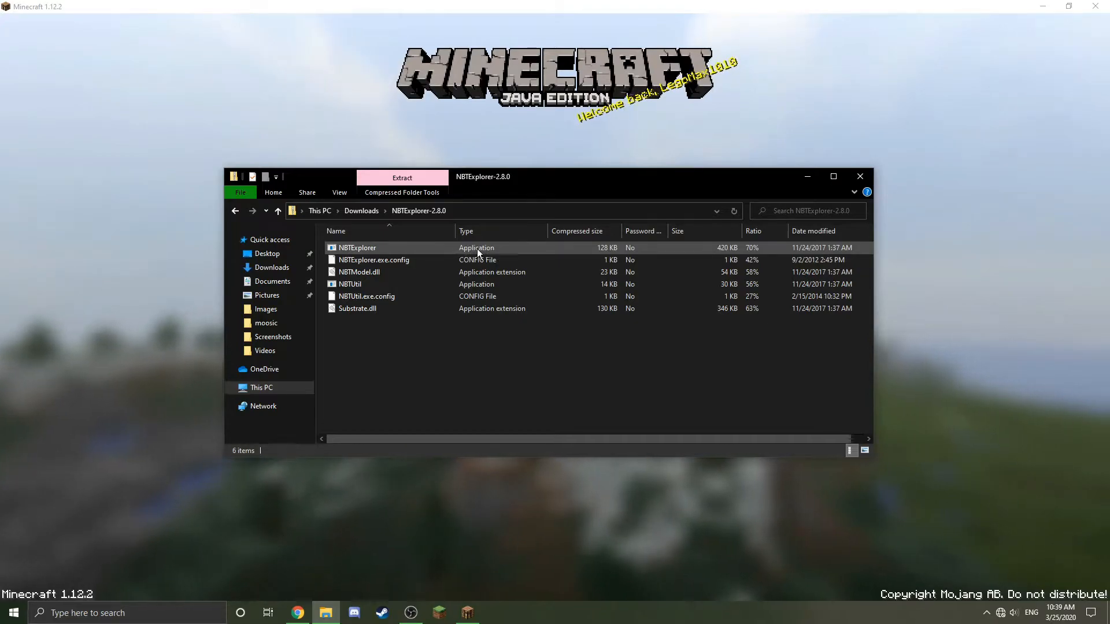
mouse_move(406, 248)
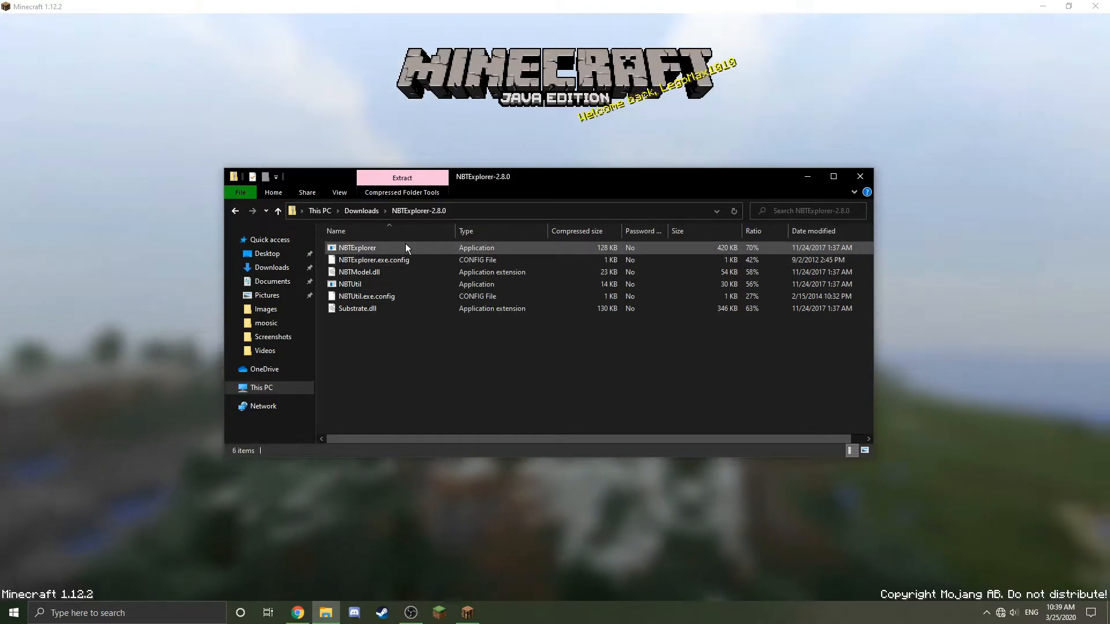
double_click(357, 248)
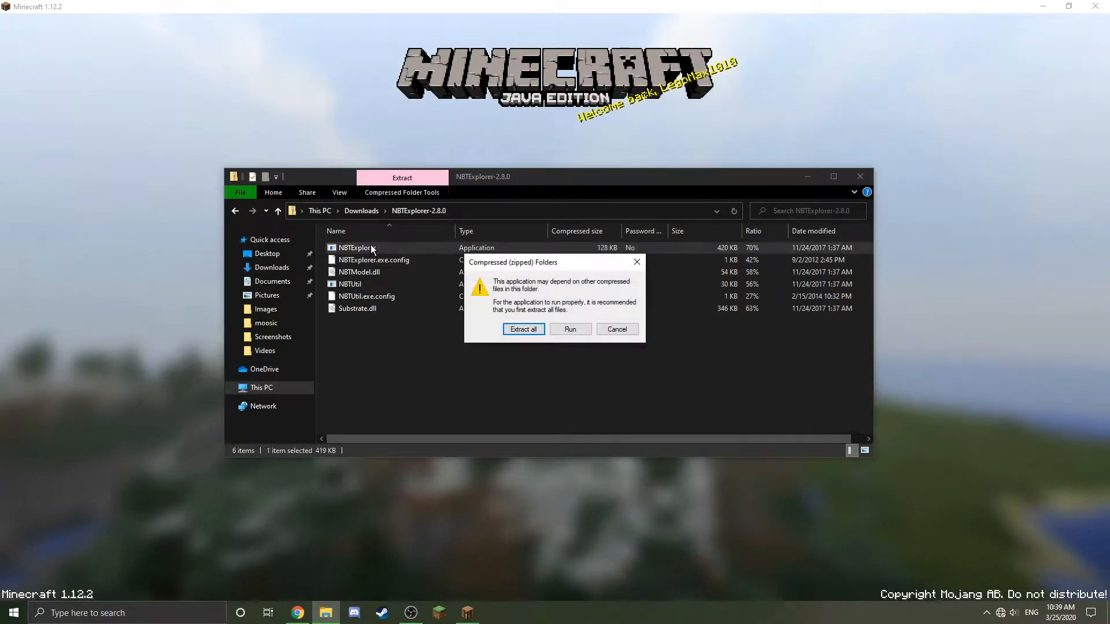
mouse_move(560, 364)
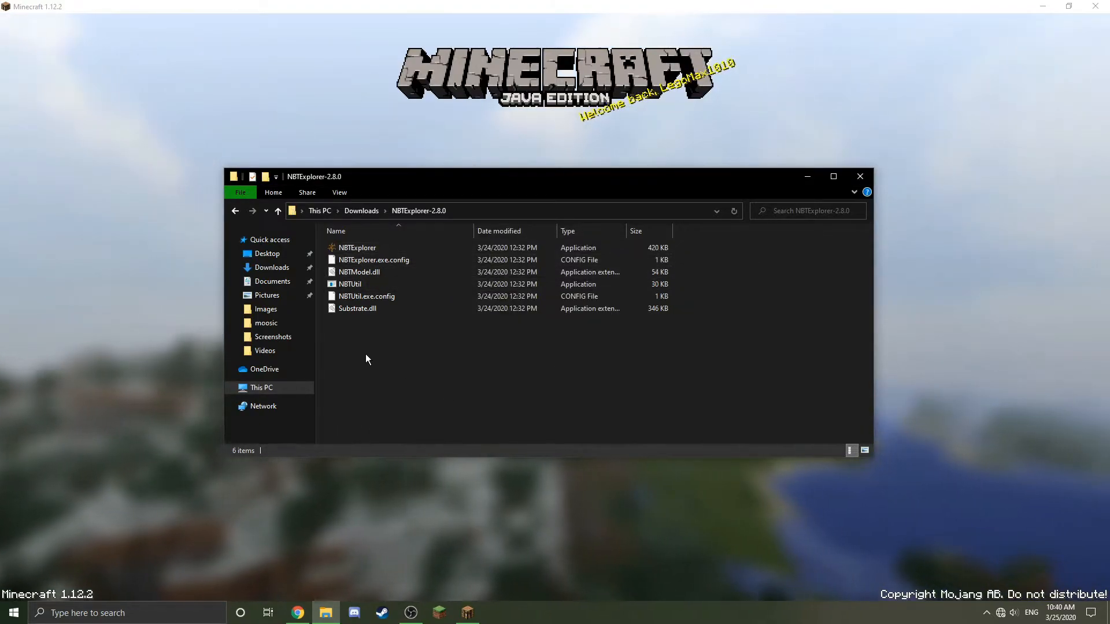
mouse_move(546, 260)
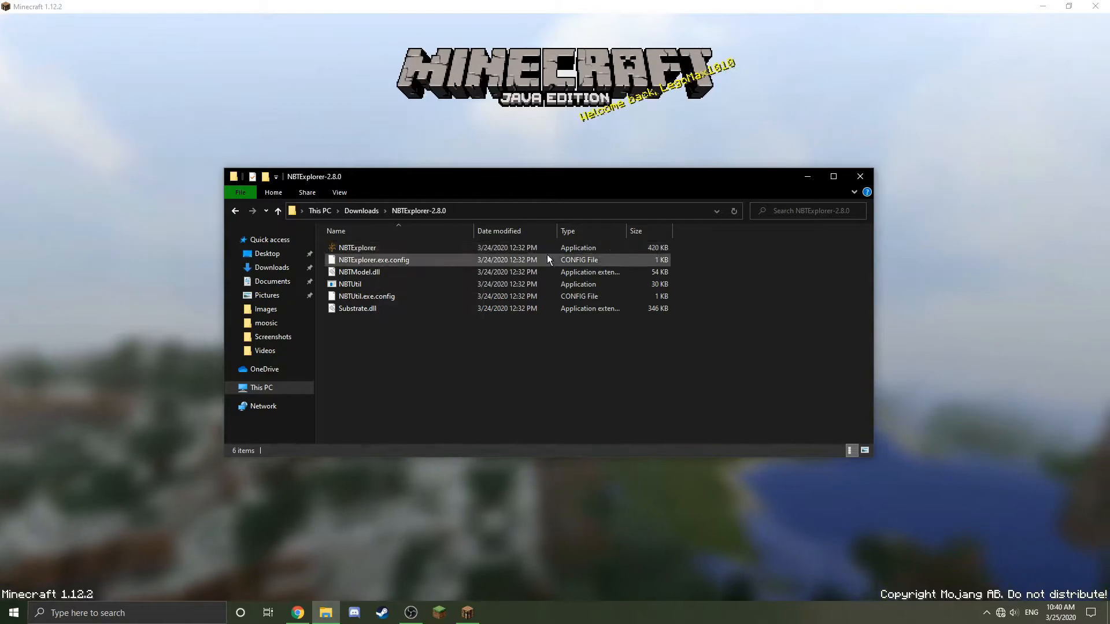
mouse_move(387, 315)
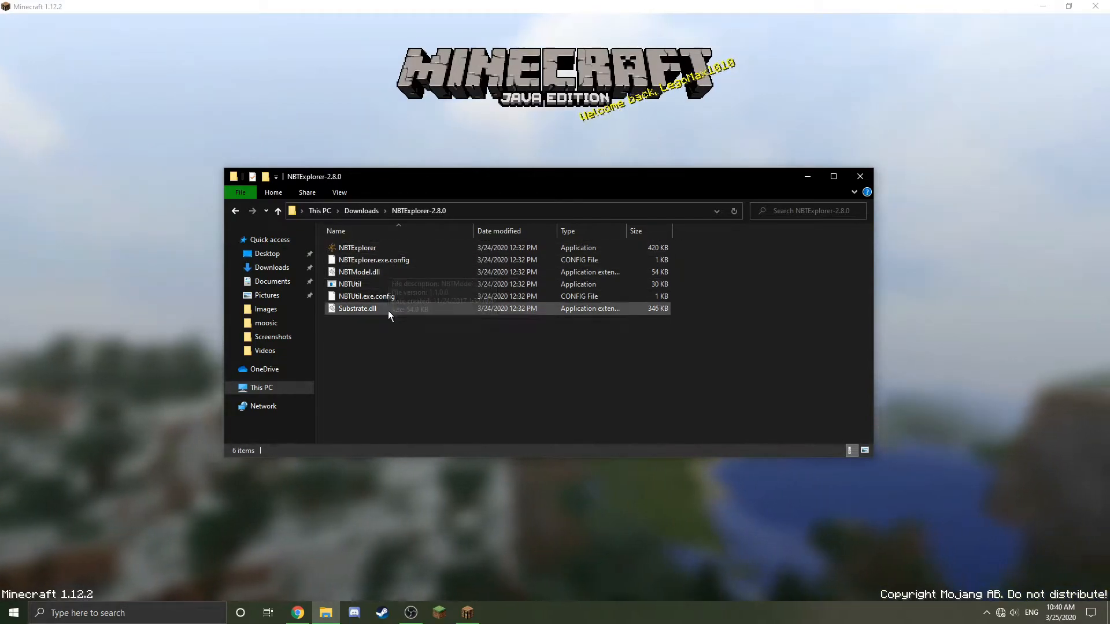
mouse_move(367, 277)
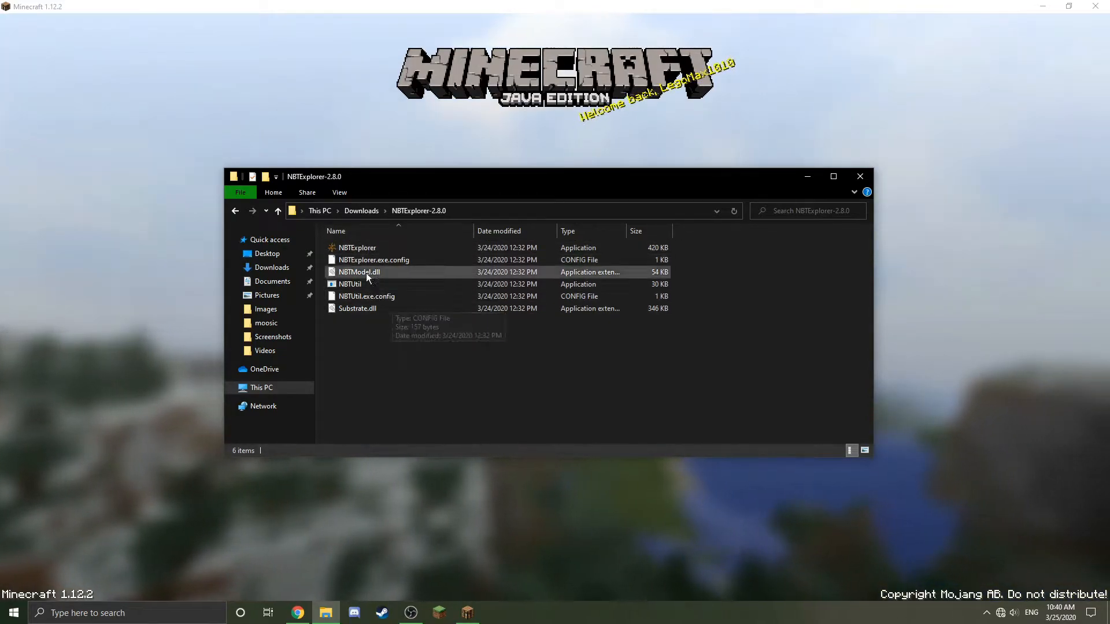
Launch NBTExplorer and expand the 'color world' save down to its level.dat data.
double_click(357, 247)
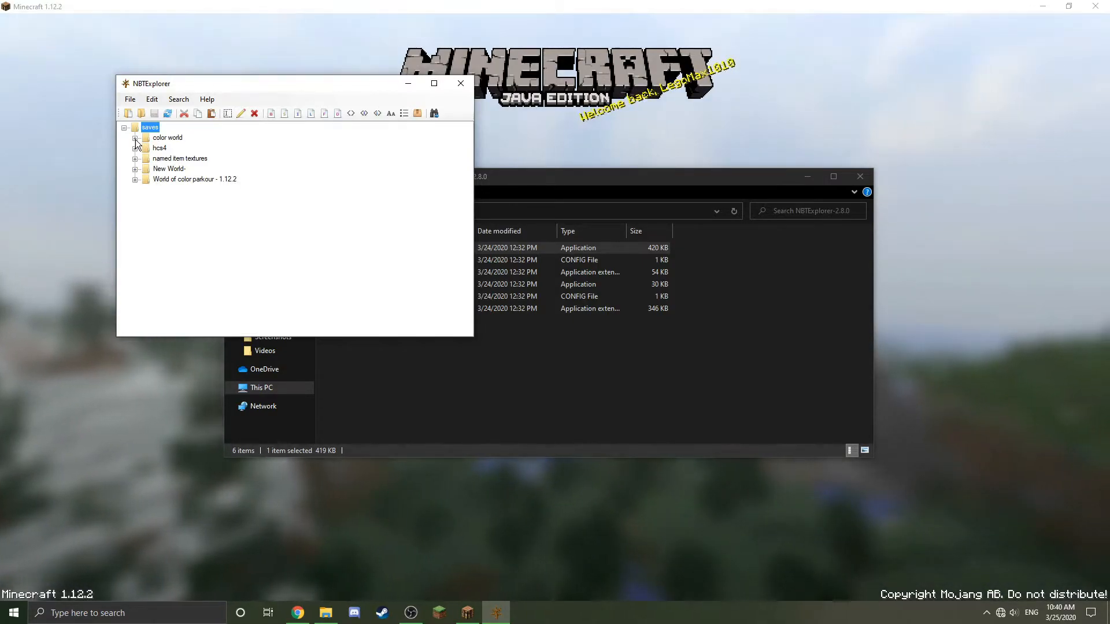
click(136, 137)
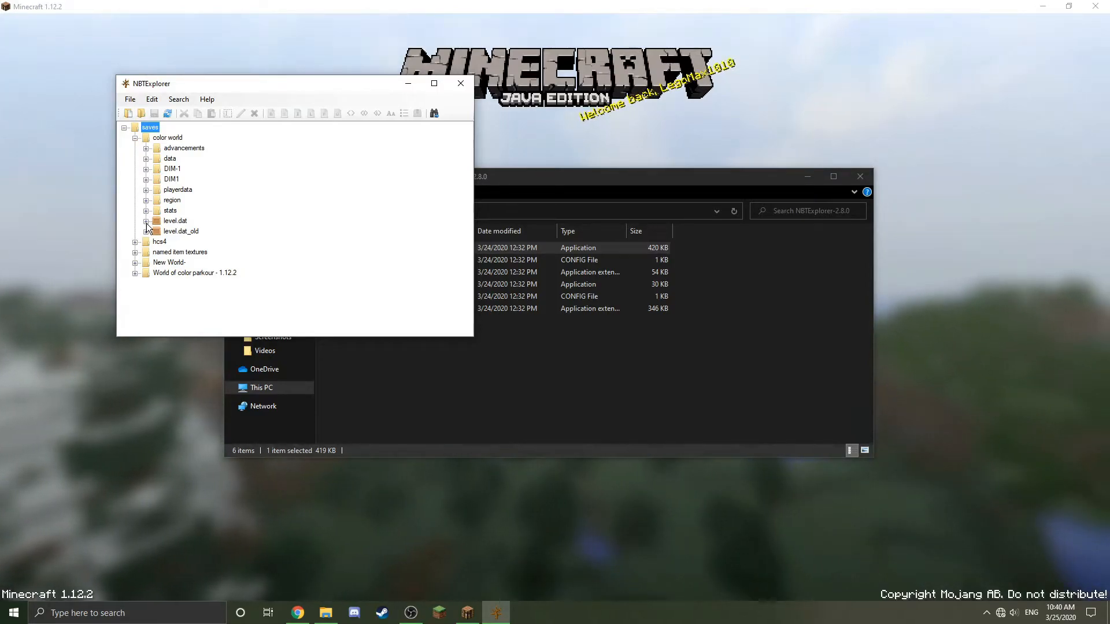
click(147, 220)
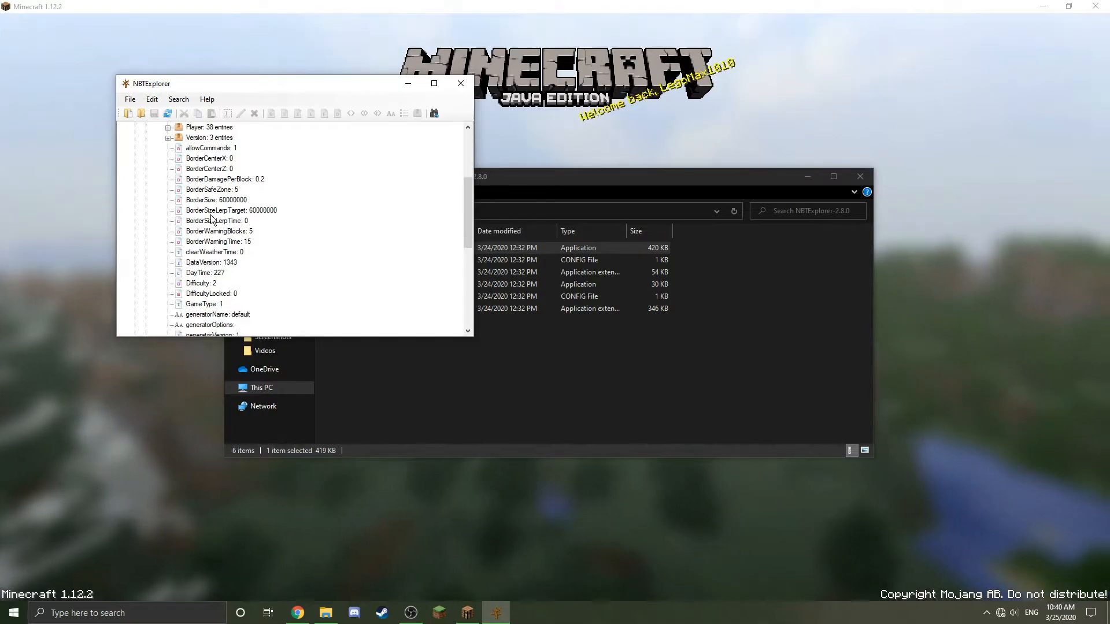
Locate the LevelName entry 'color world' and bring up its Edit String dialog.
scroll(down, 3)
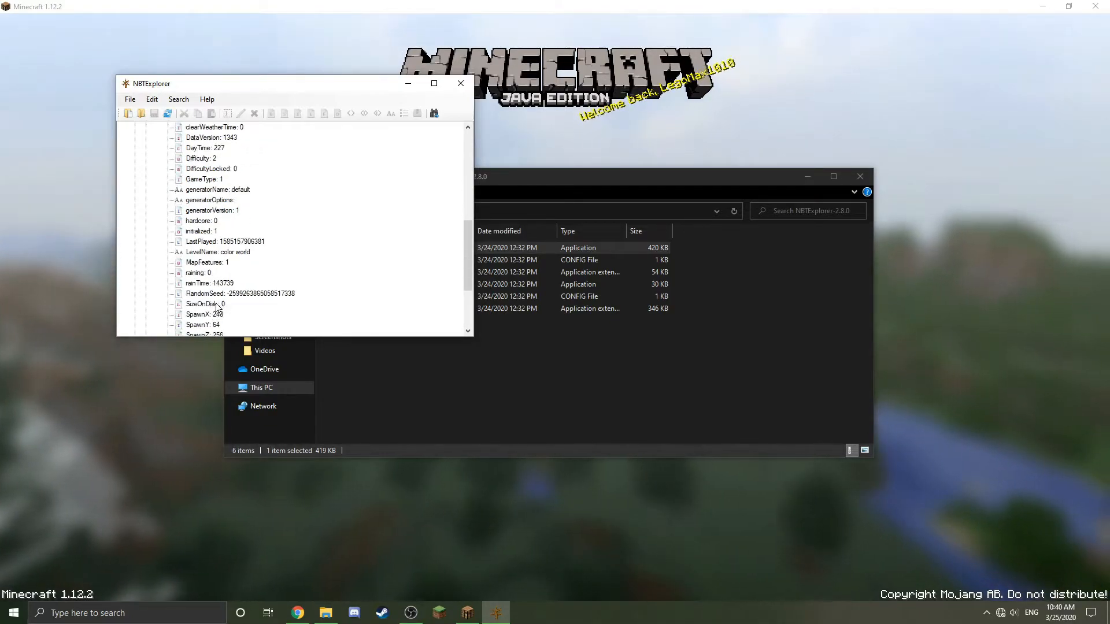
scroll(down, 3)
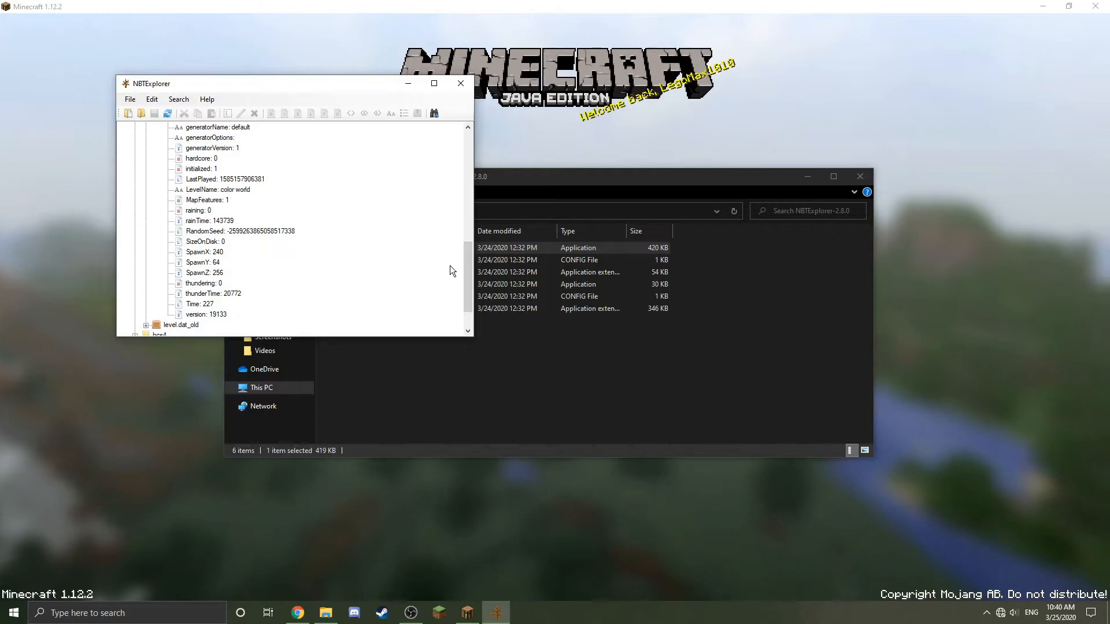
scroll(up, 3)
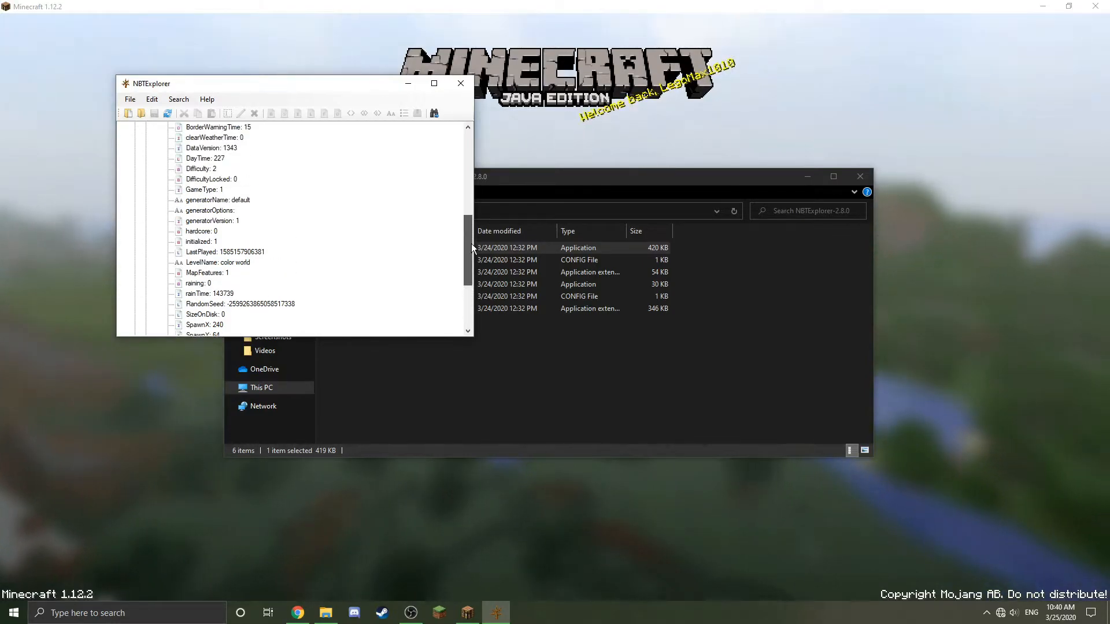
scroll(up, 3)
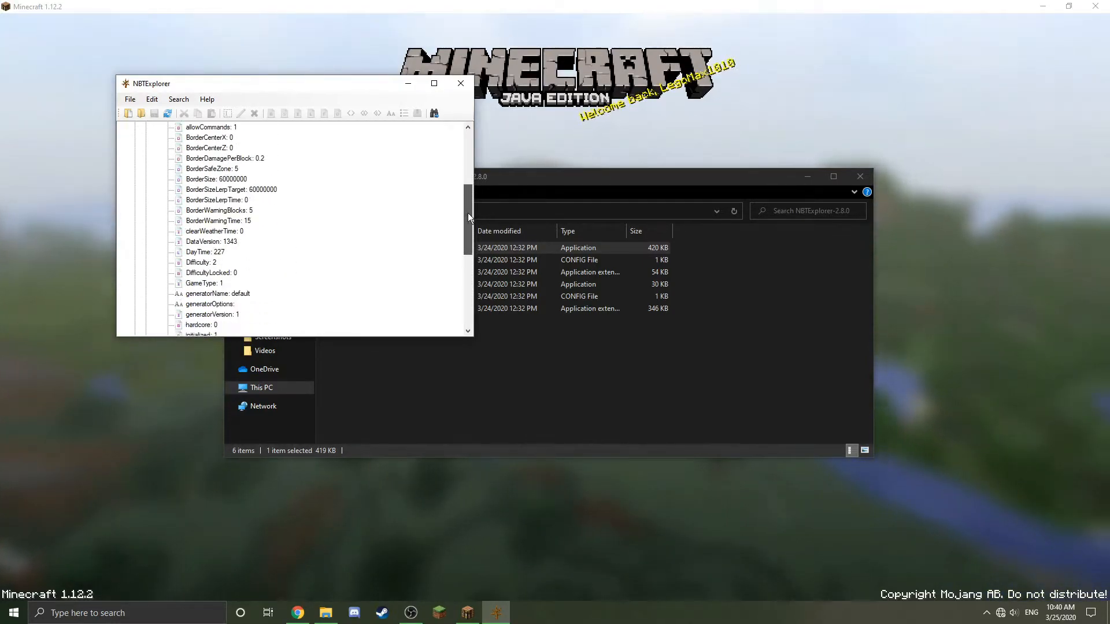
scroll(down, 3)
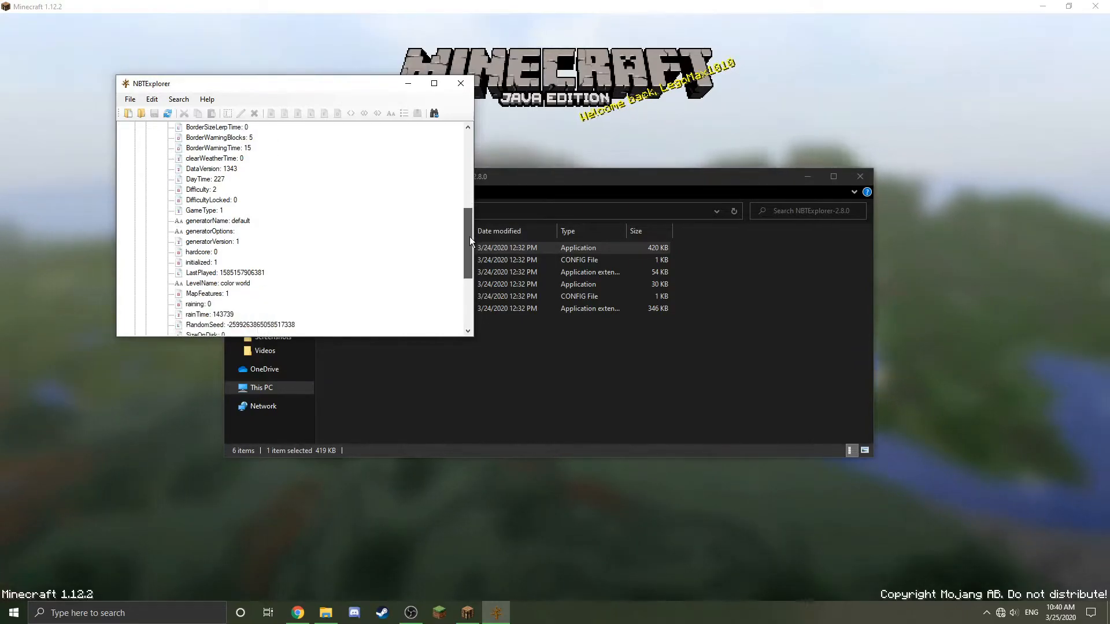
scroll(down, 3)
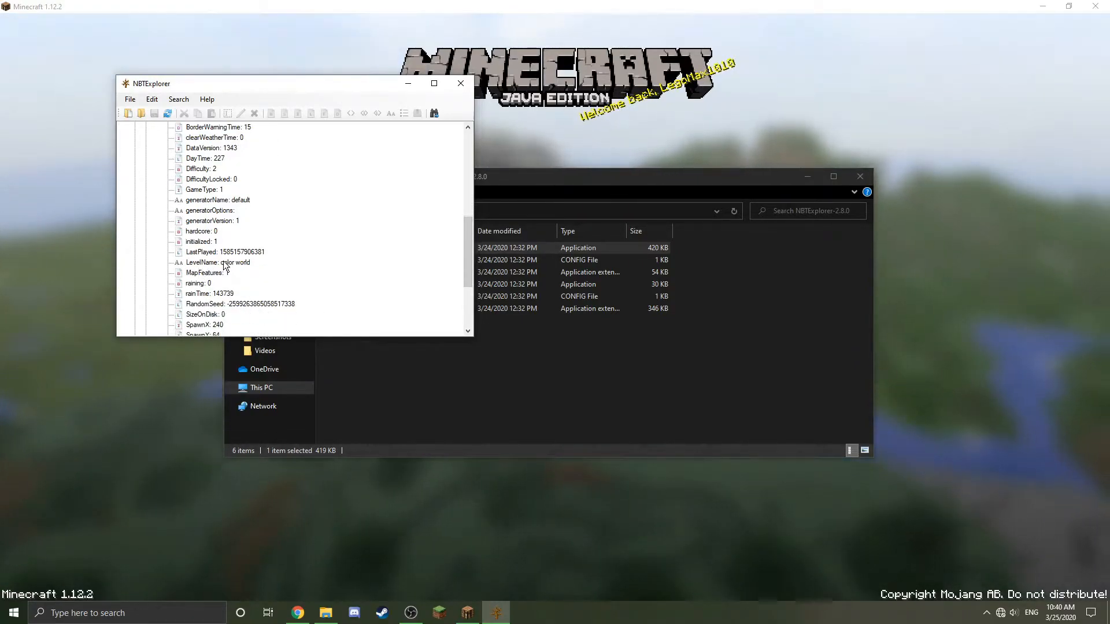
click(218, 262)
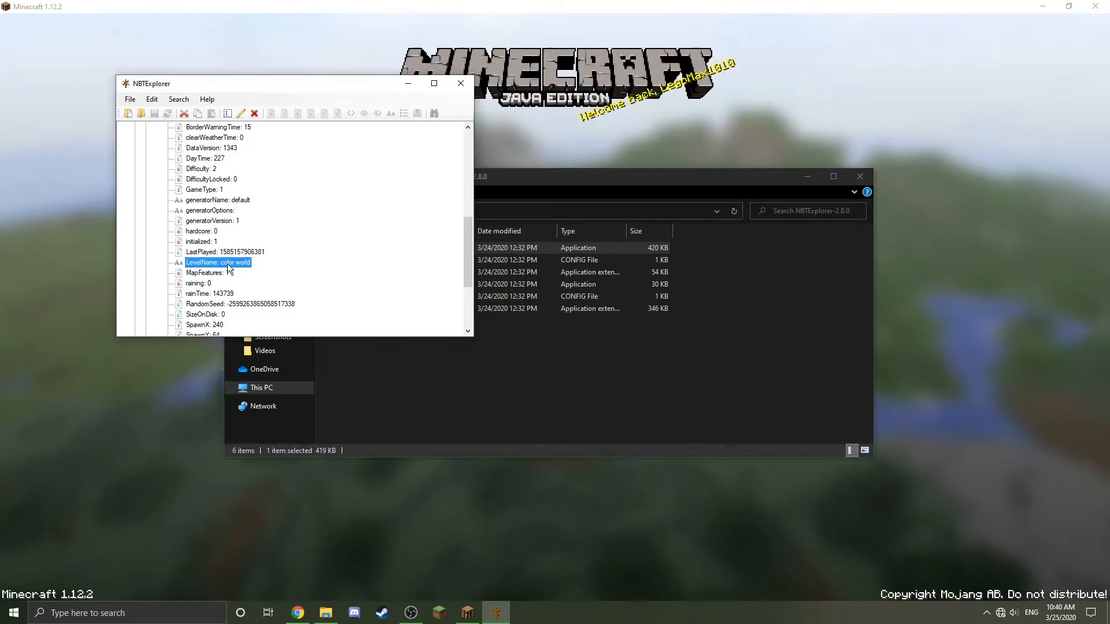
double_click(217, 263)
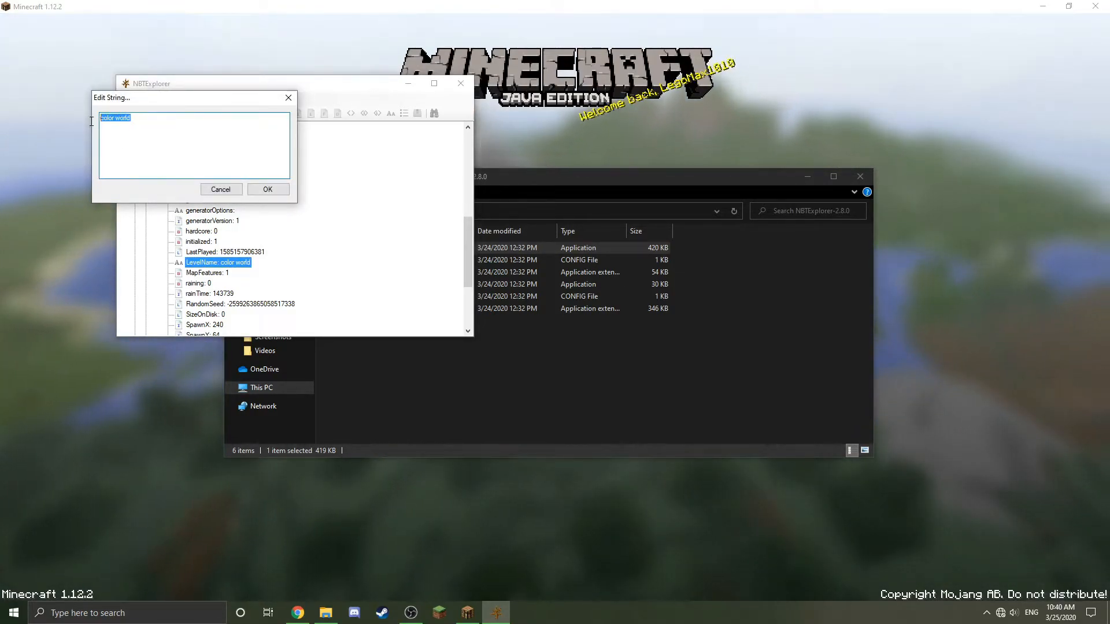
mouse_move(281, 590)
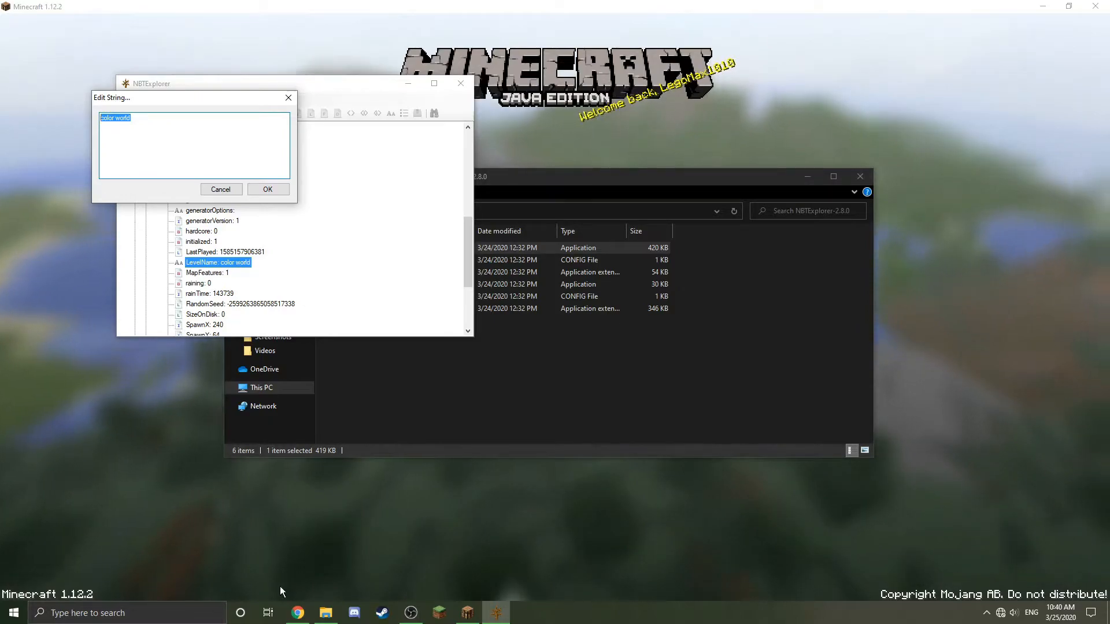
Review the Minecraft Wiki Formatting codes table (§k obfuscated through §r reset) in Chrome.
click(297, 613)
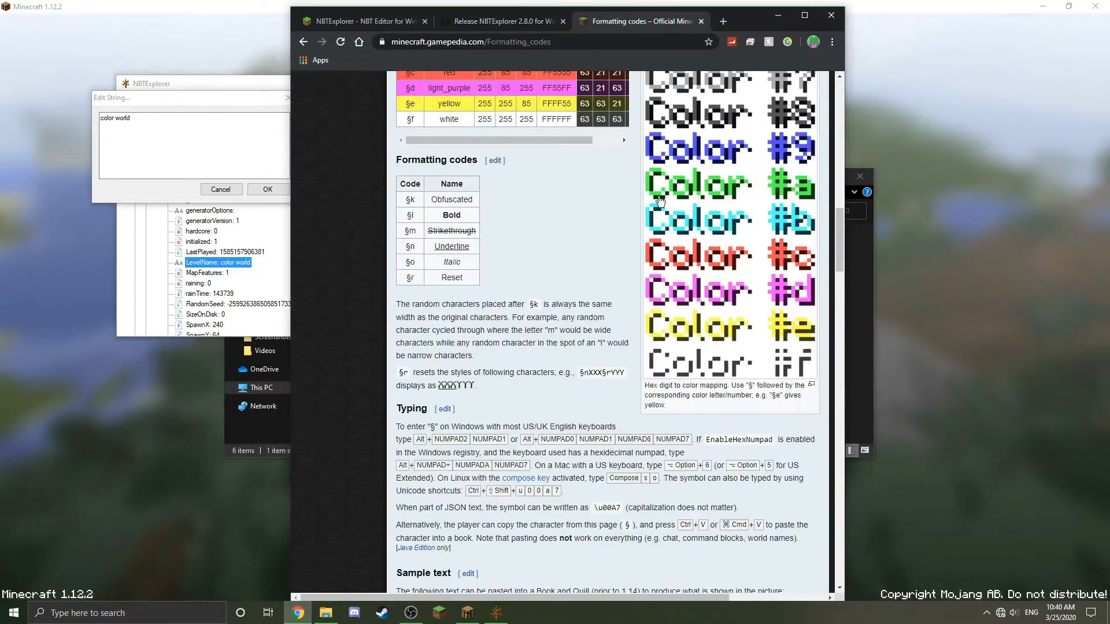
scroll(up, 3)
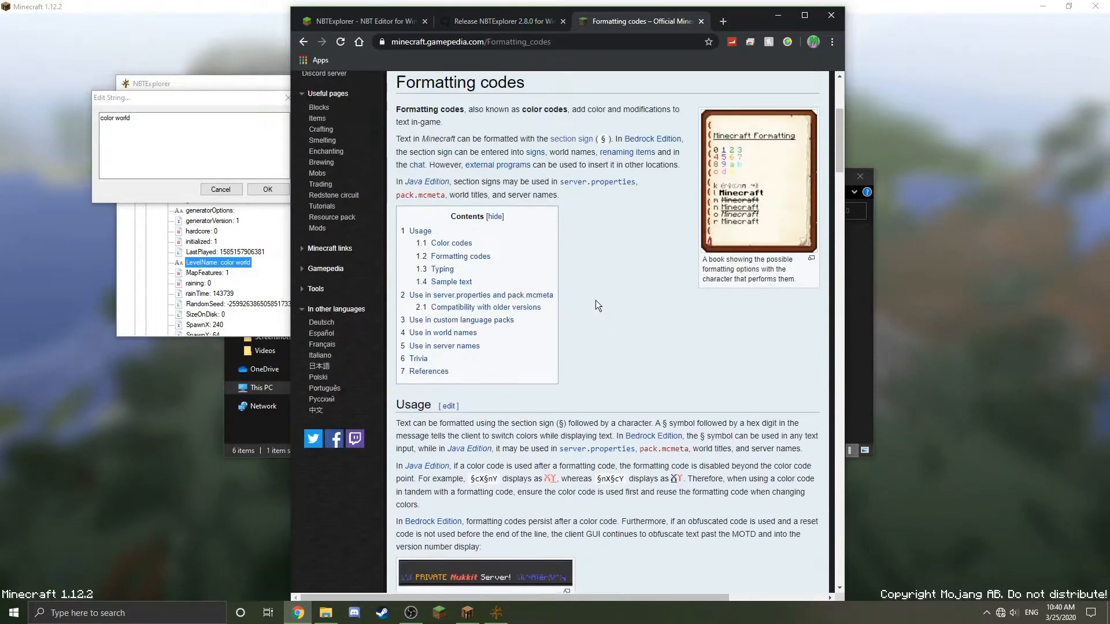
scroll(down, 3)
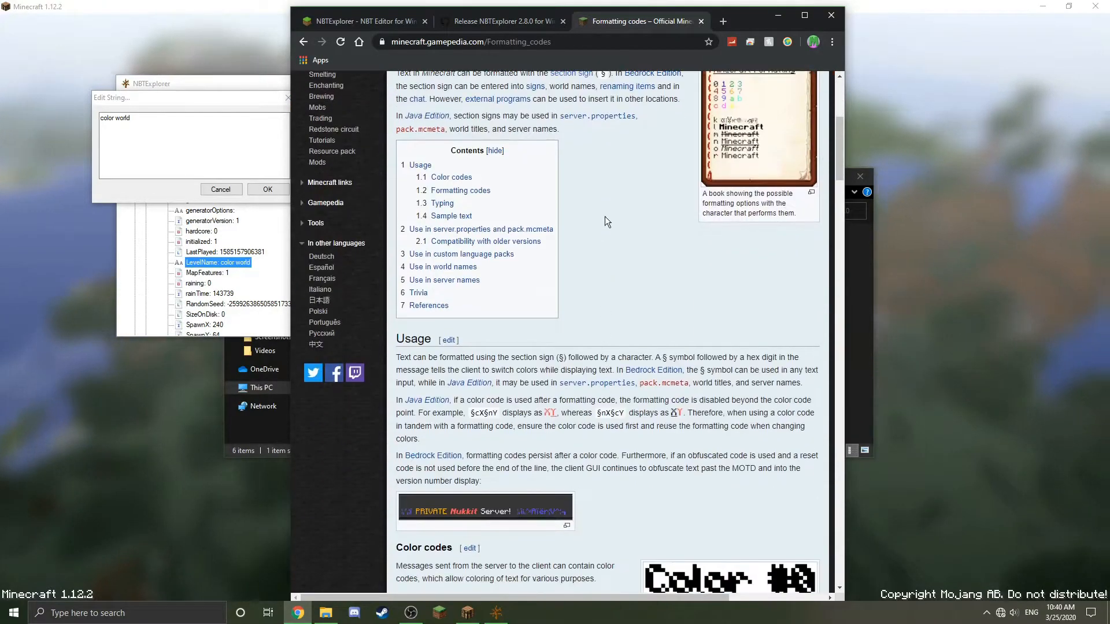
scroll(down, 3)
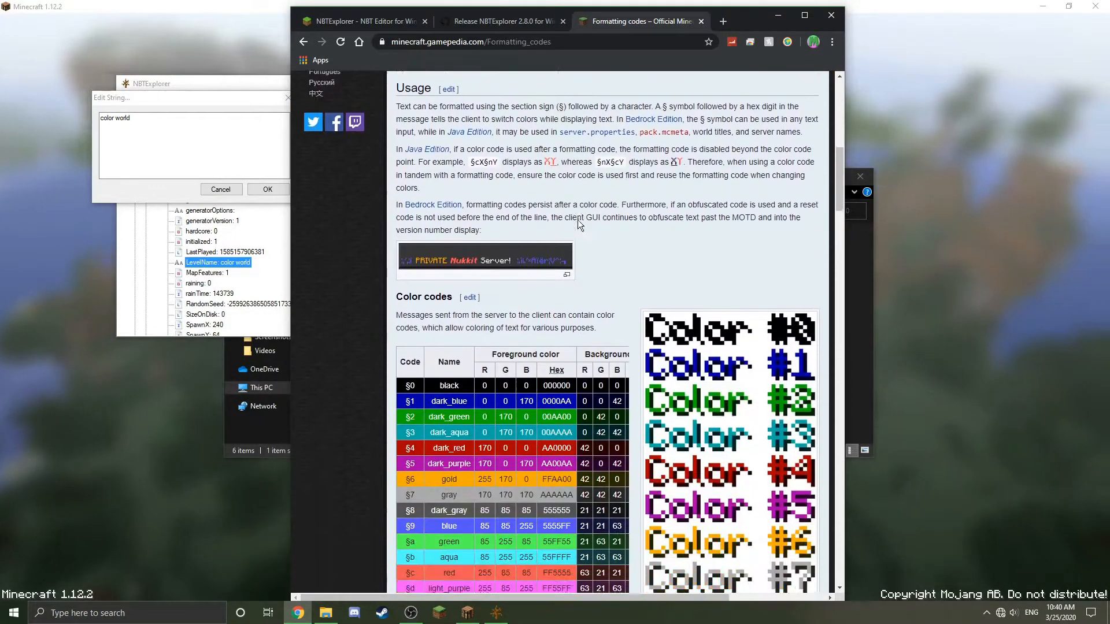
scroll(down, 3)
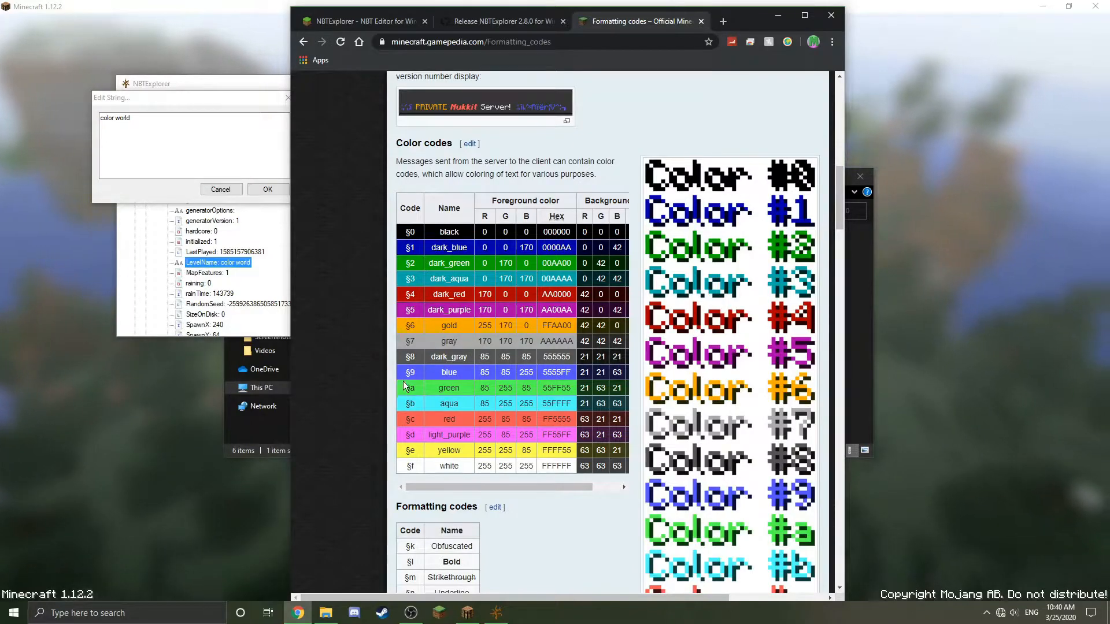
scroll(down, 3)
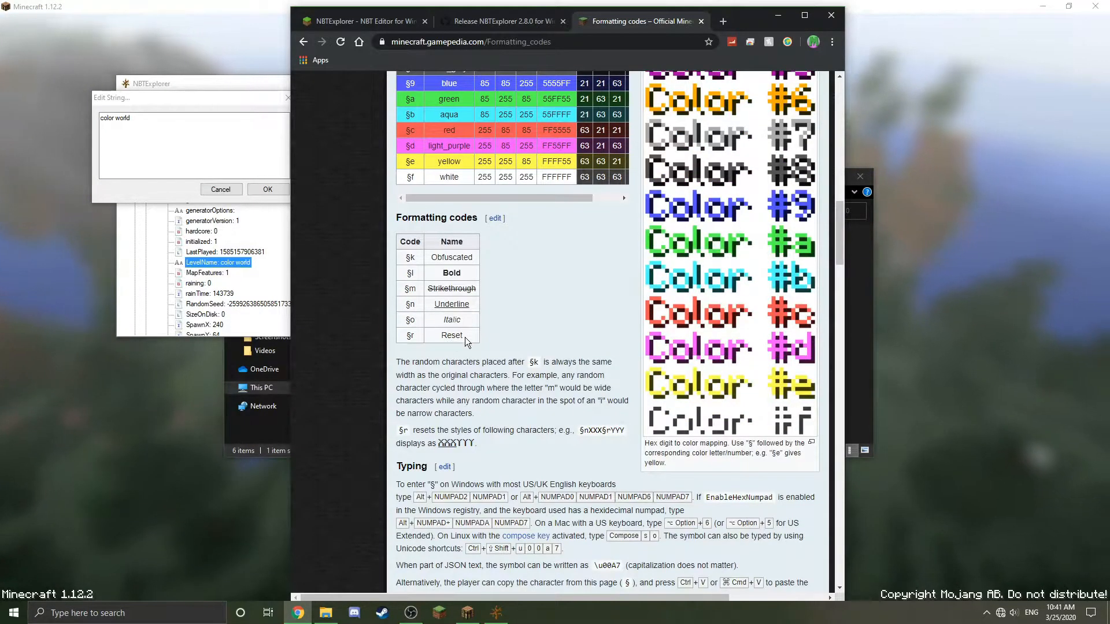
mouse_move(416, 305)
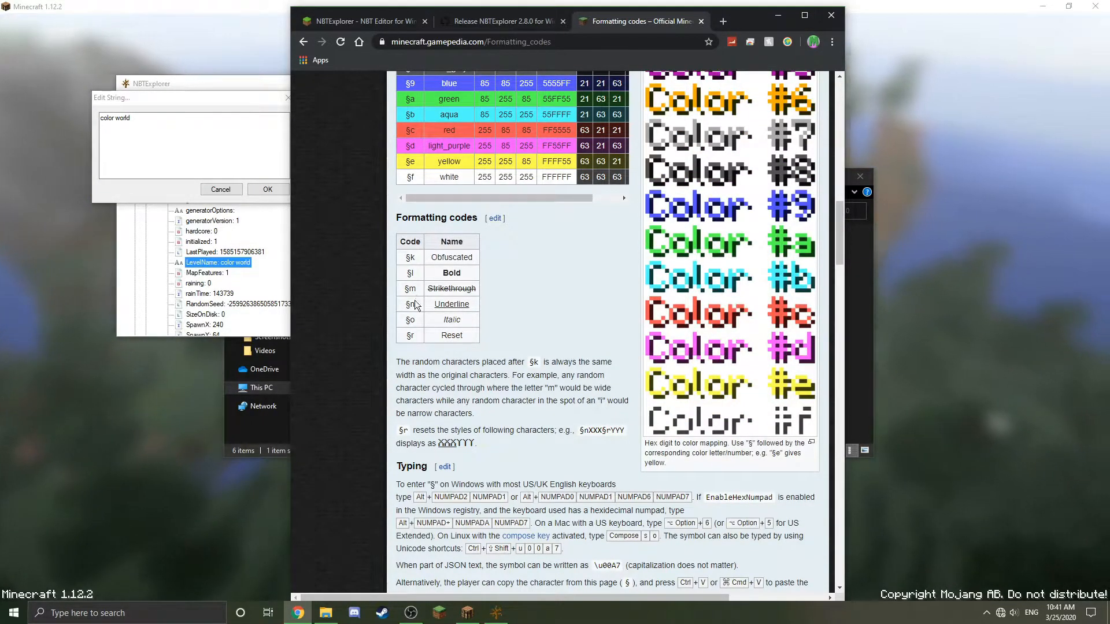
double_click(450, 273)
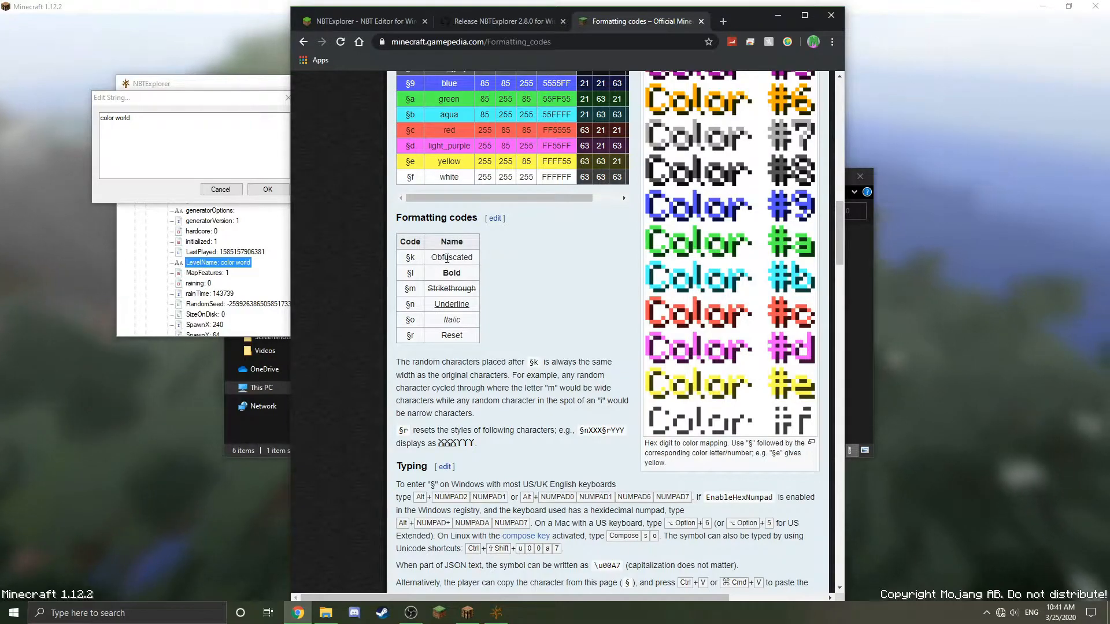
mouse_move(175, 107)
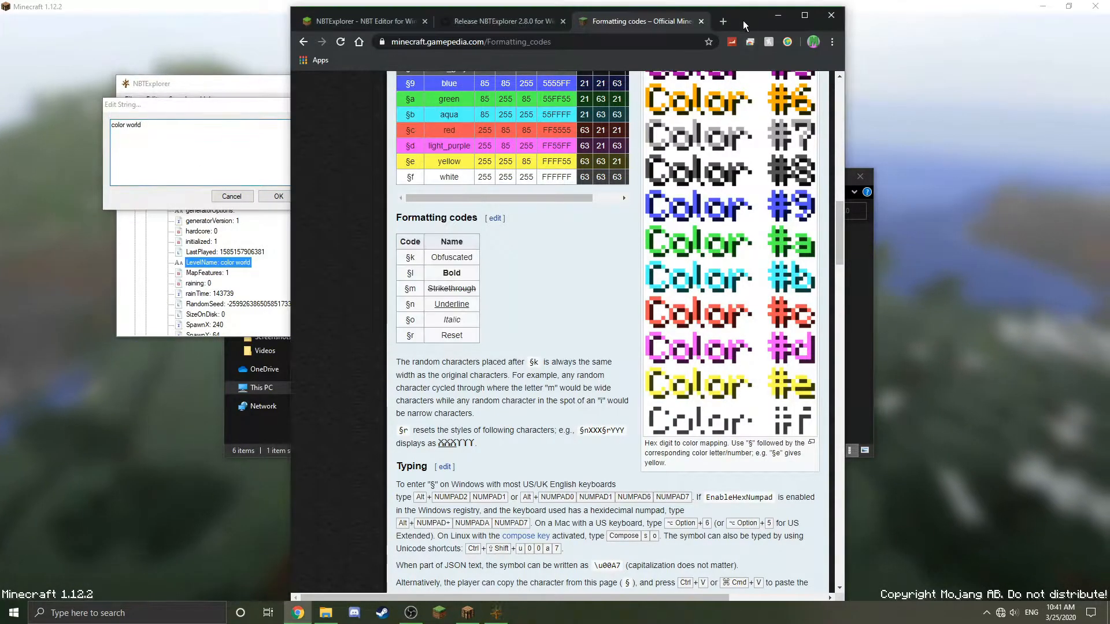
scroll(up, 3)
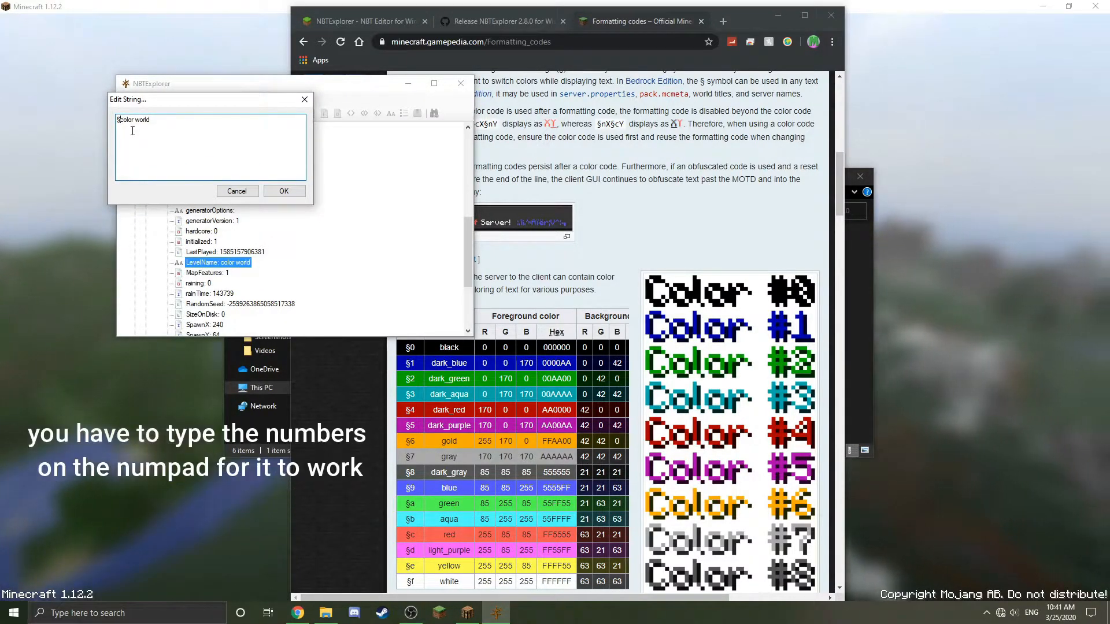
Insert §2 before 'color' and §3§l codes before 'world' in the LevelName text via Alt+numpad.
text(§2)
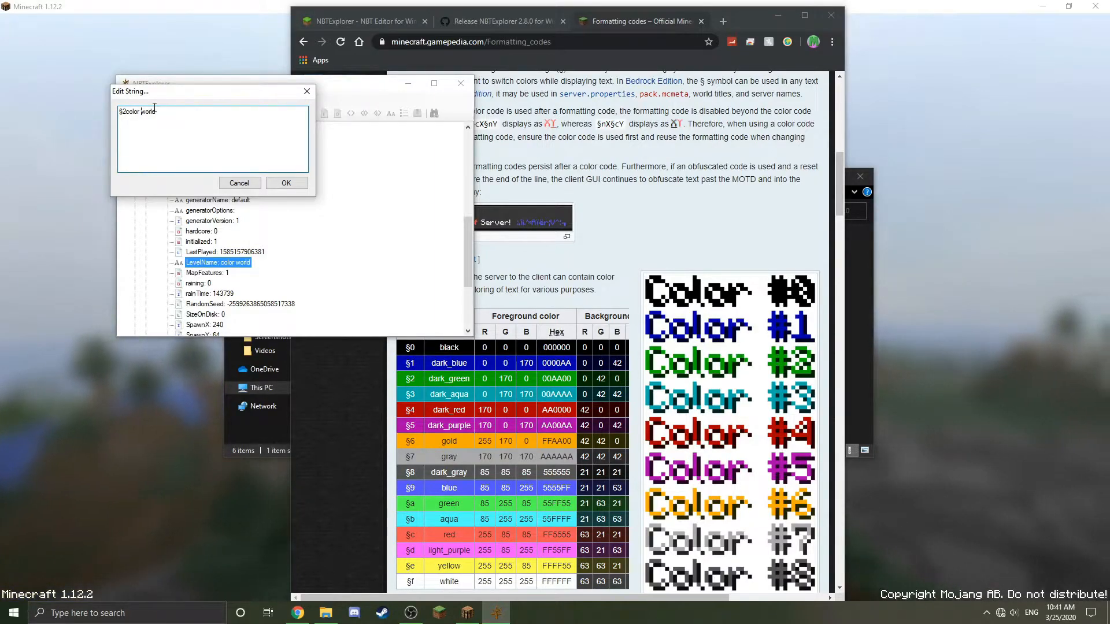
text(§)
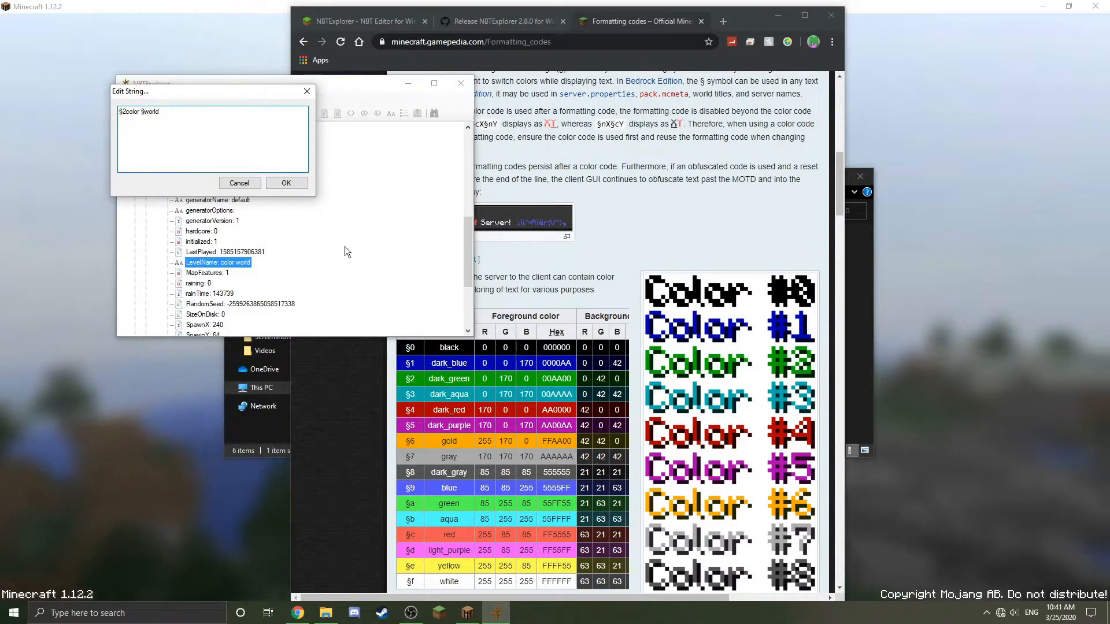
text(3)
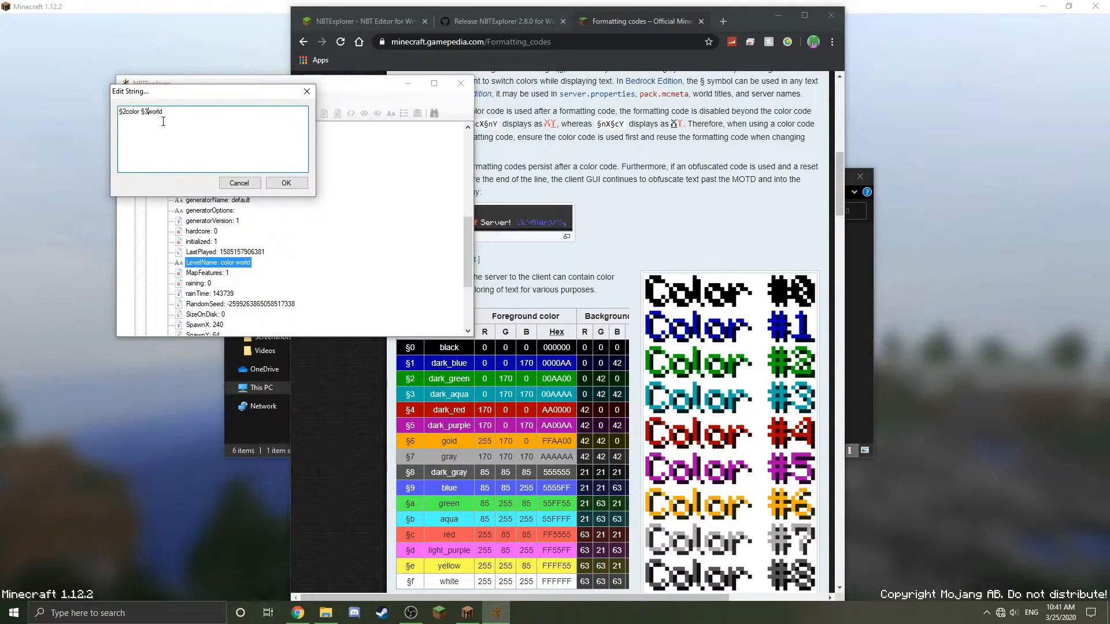
mouse_move(742, 31)
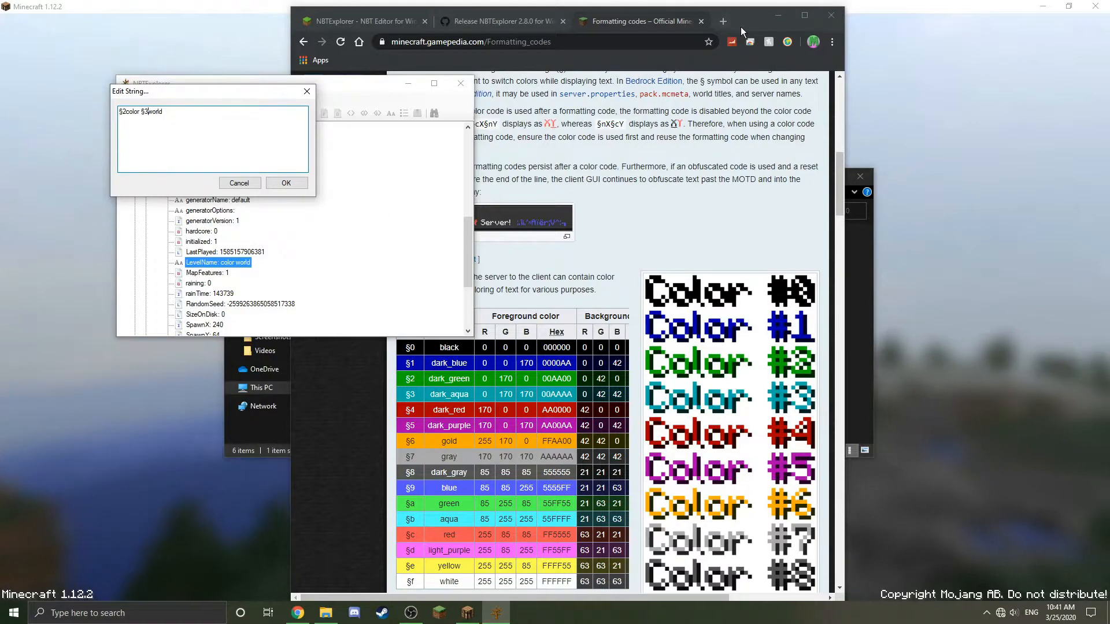
scroll(down, 3)
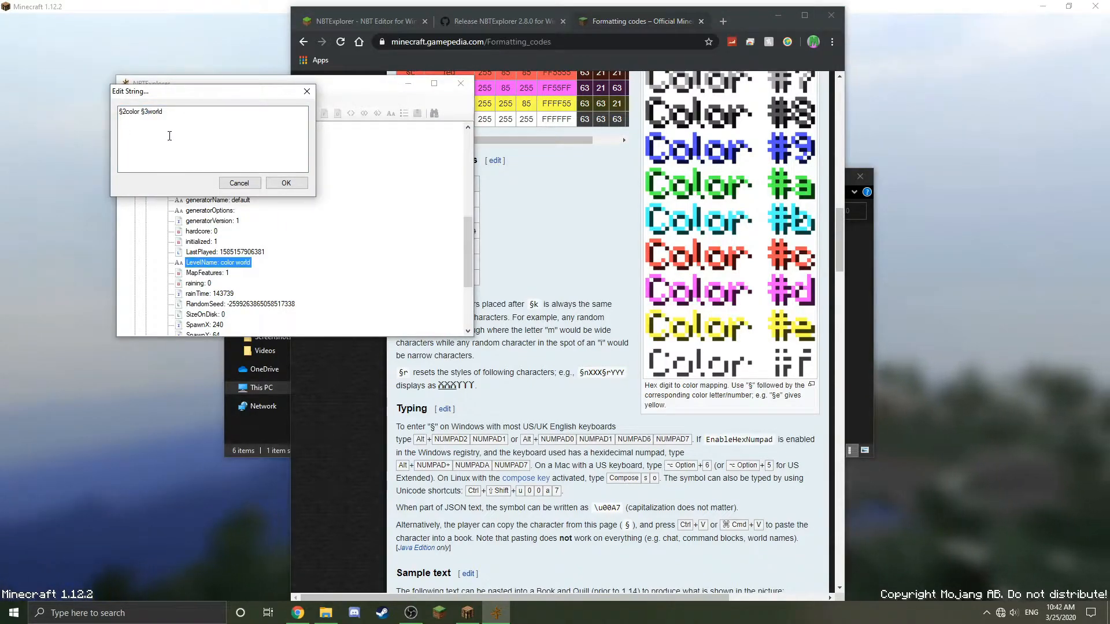
text(§)
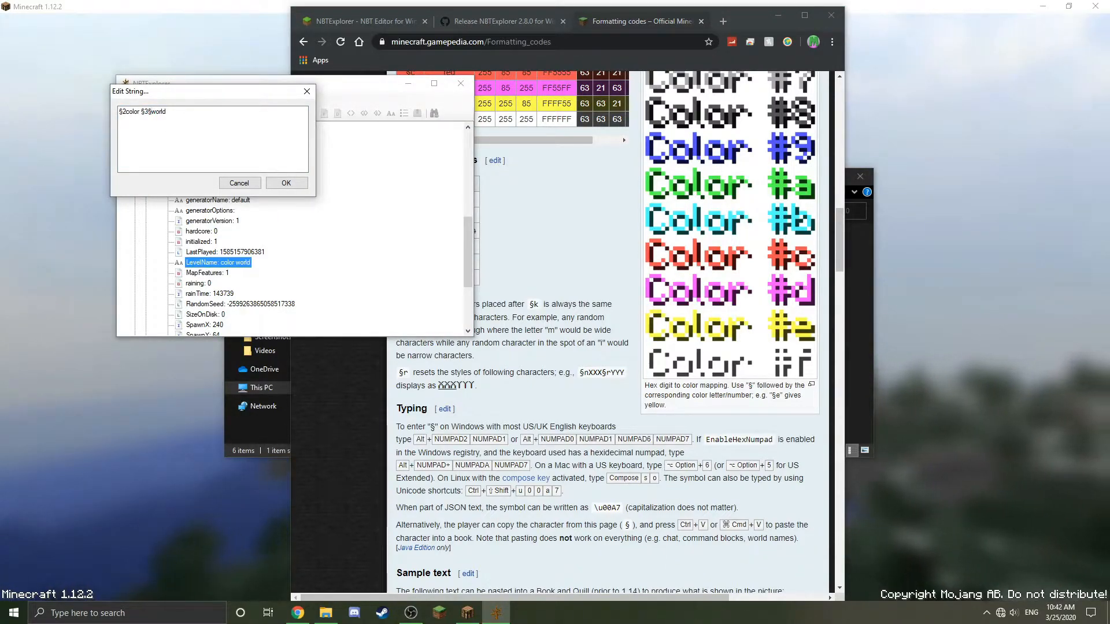
click(124, 111)
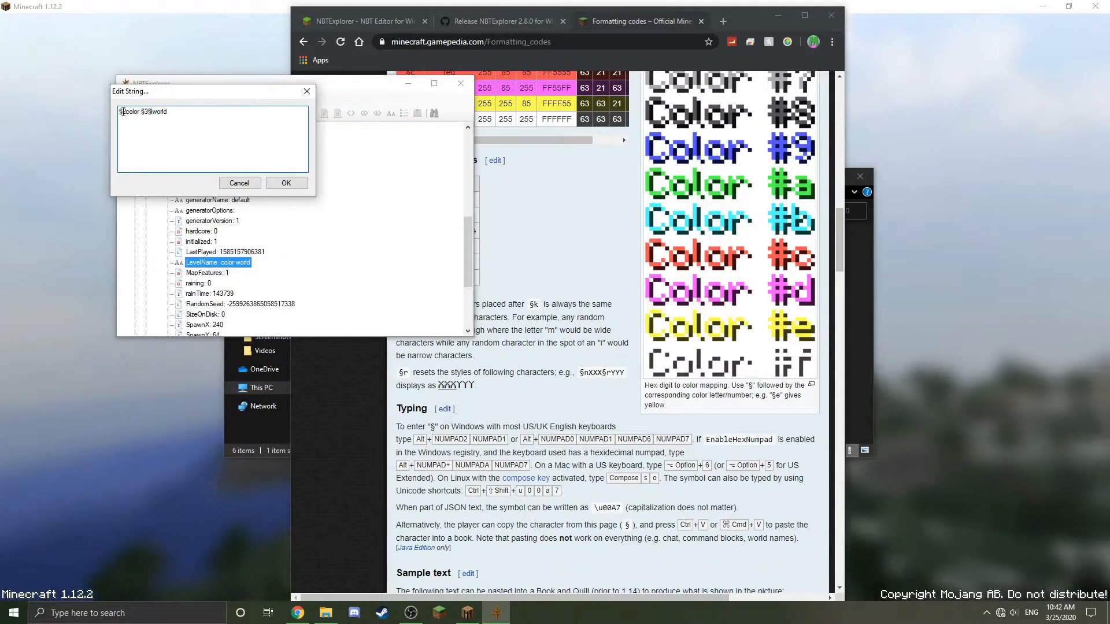
text(2)
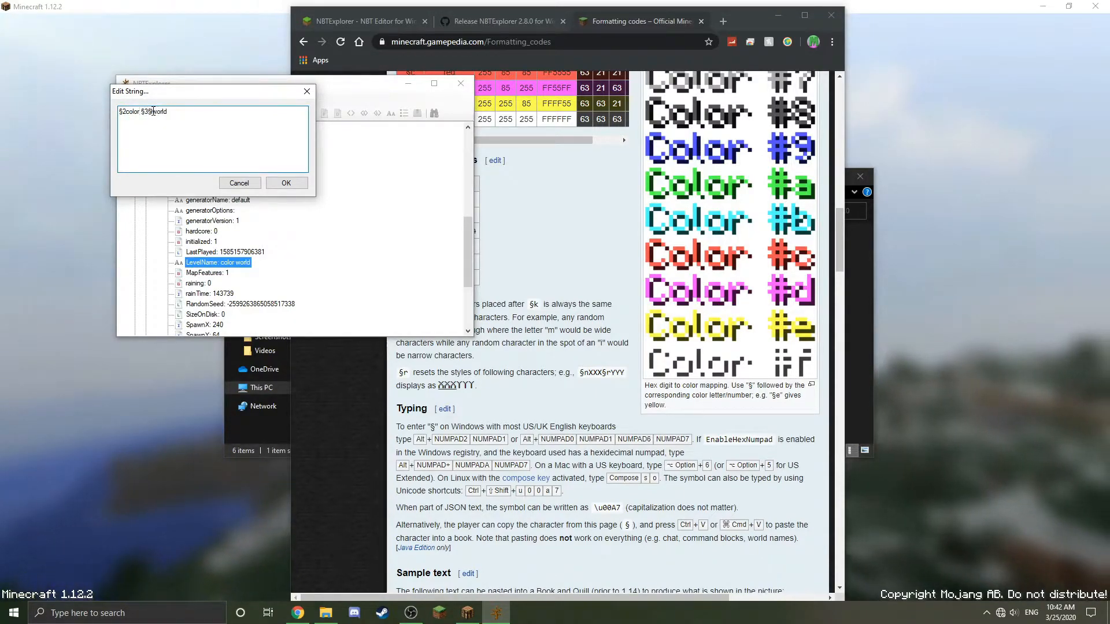
scroll(up, 3)
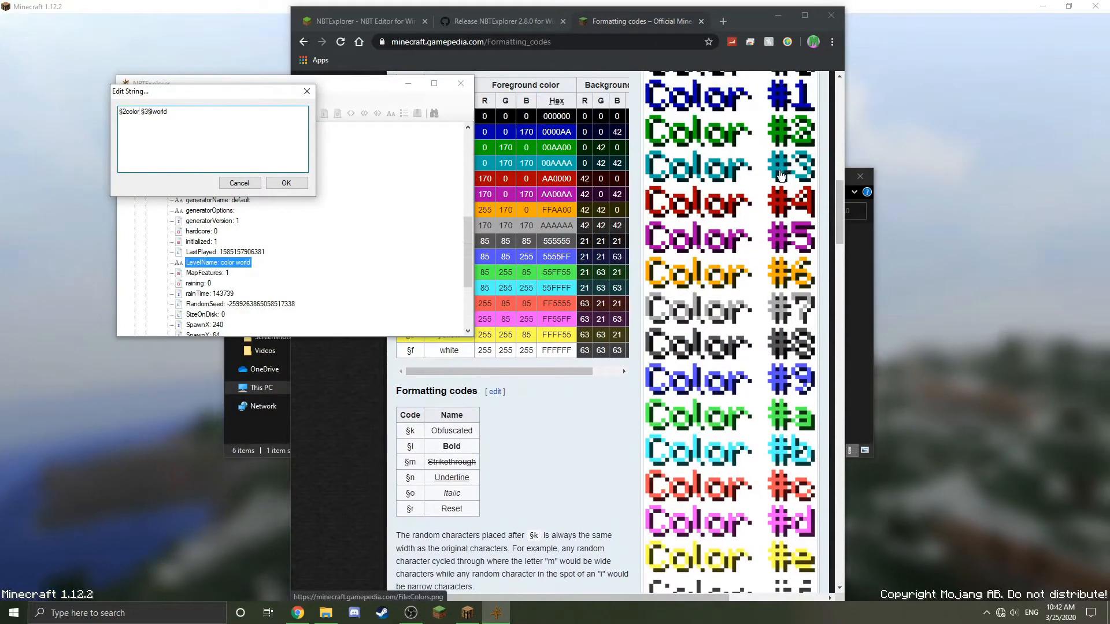
Append '§r reset §khello' to the end of the LevelName text.
double_click(160, 112)
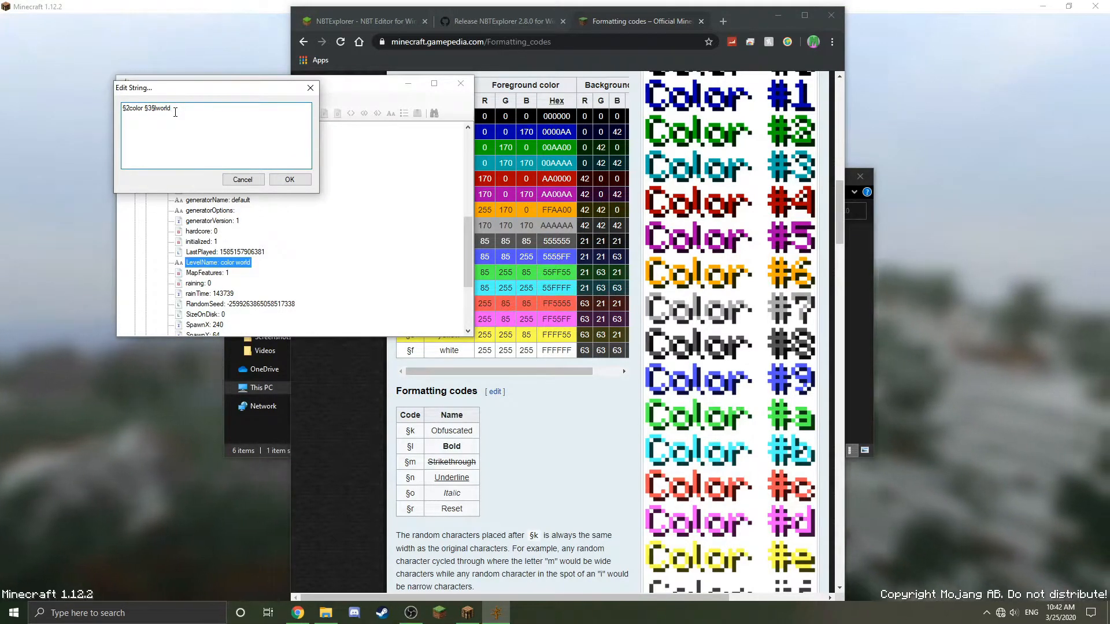
text(§)
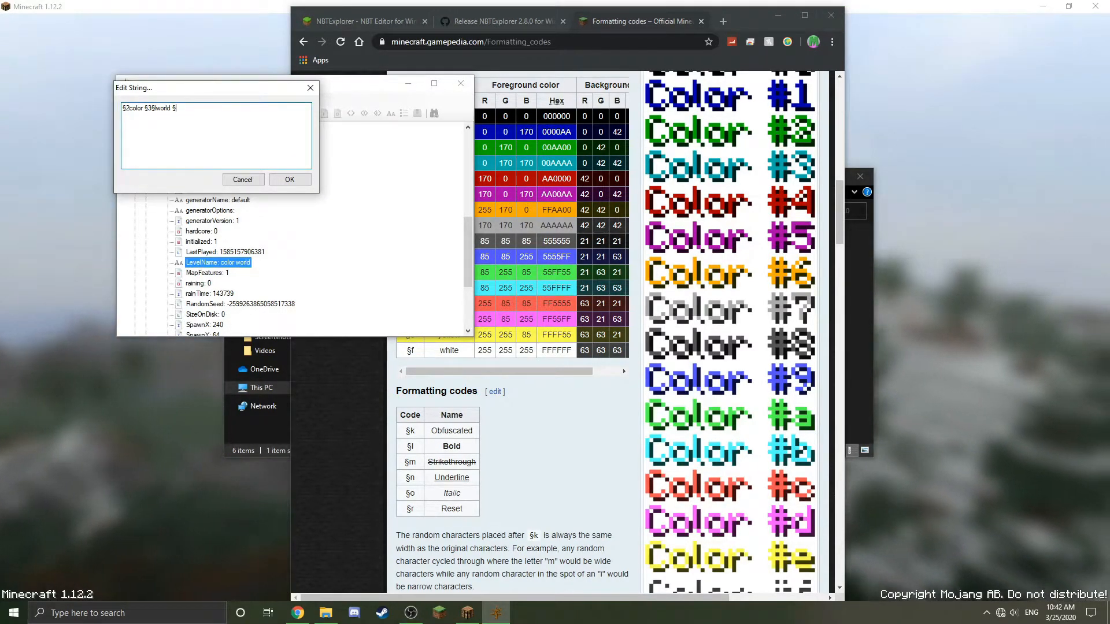
text(r)
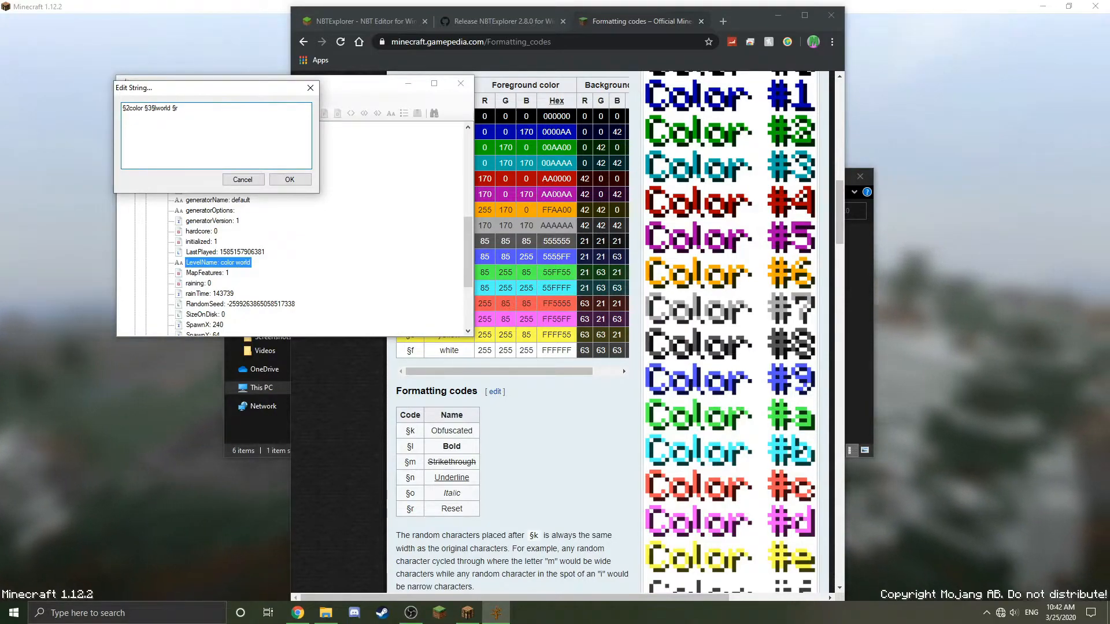
text(reset)
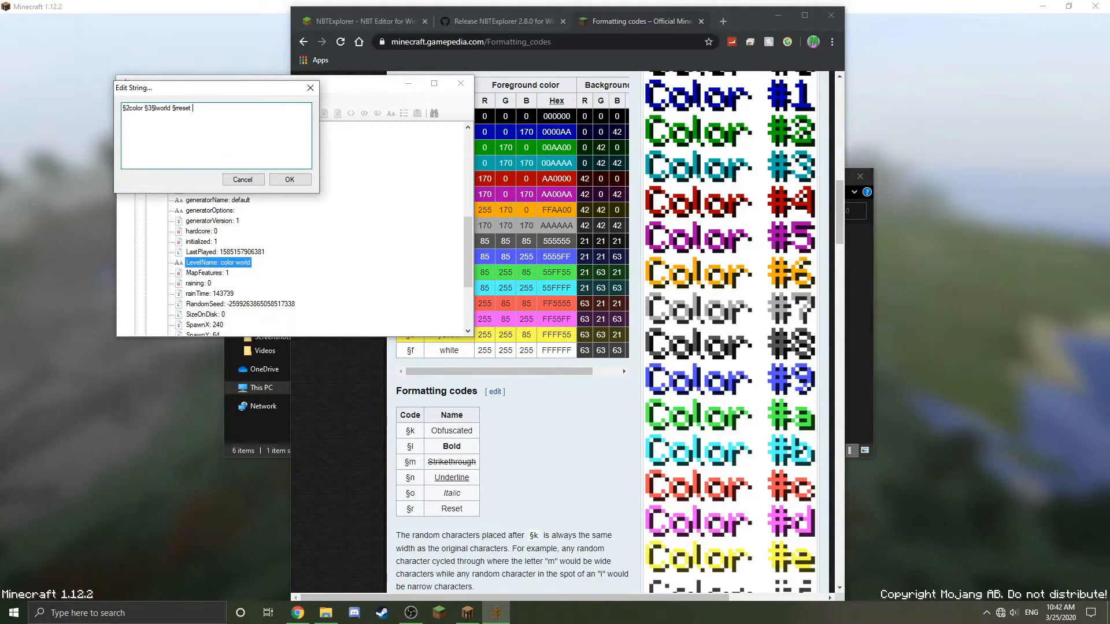
text(§)
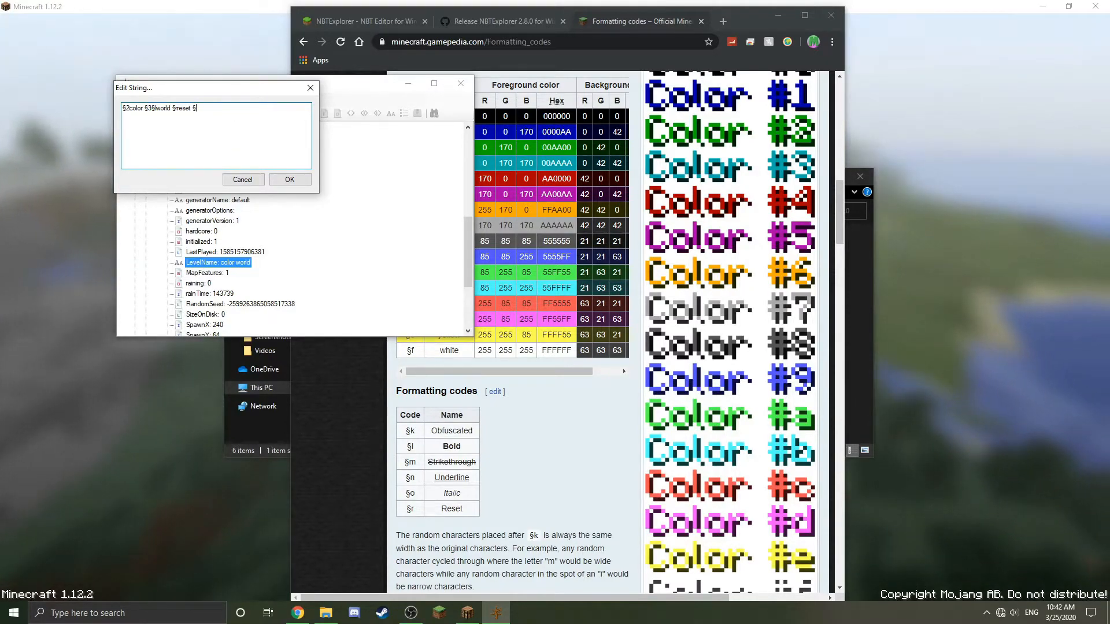
text(k)
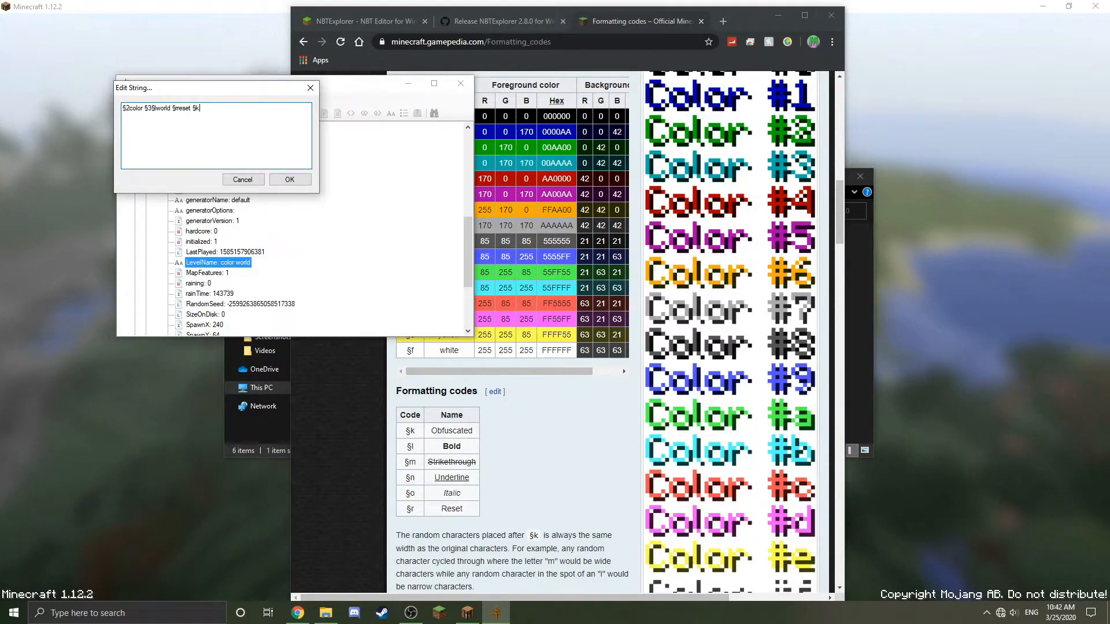
text(hekk)
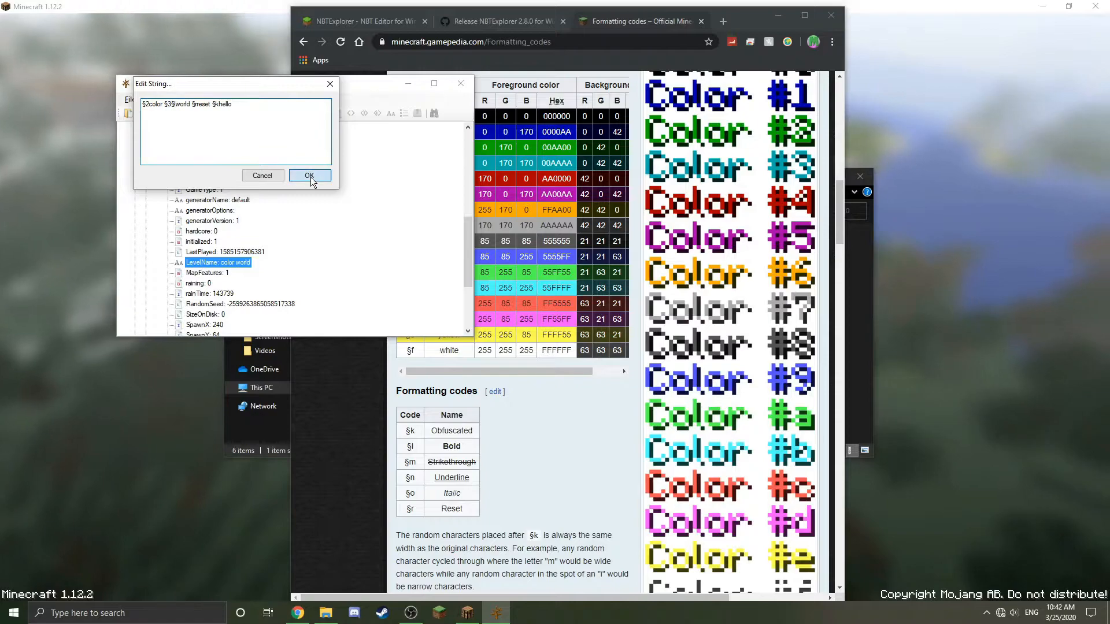
Confirm the value '§2color §3§world §reset §khello' as the world's LevelName.
click(310, 176)
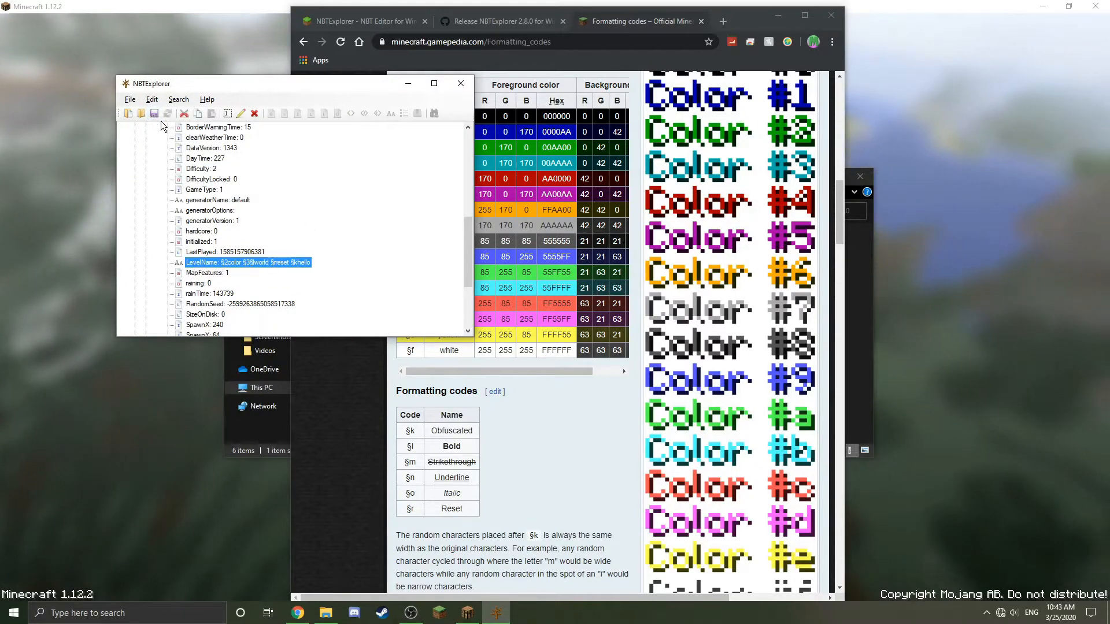
mouse_move(153, 113)
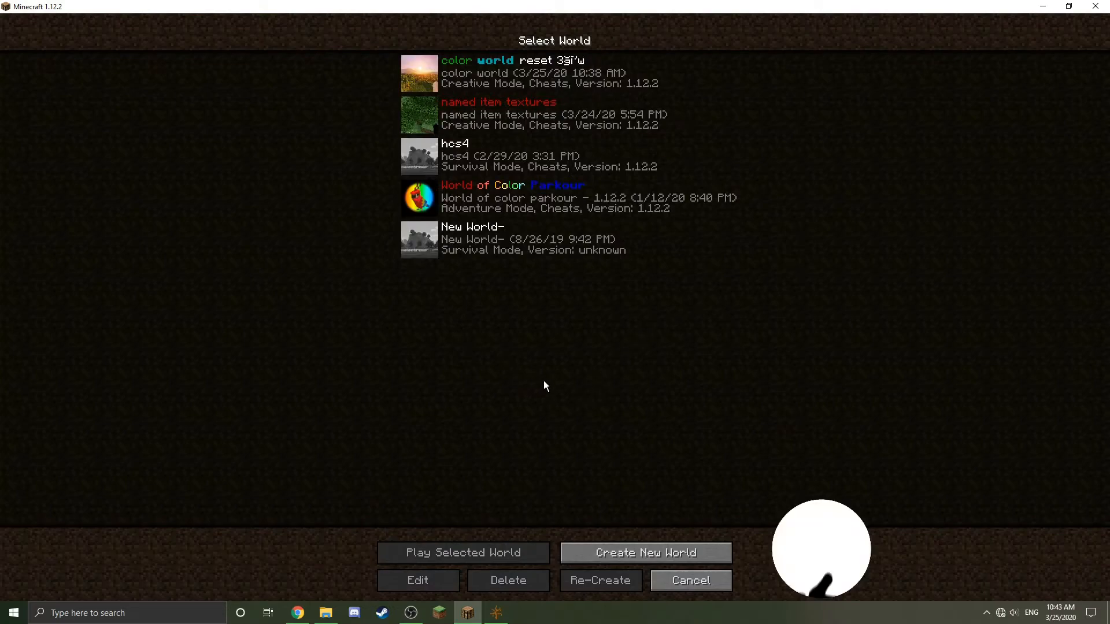
mouse_move(613, 366)
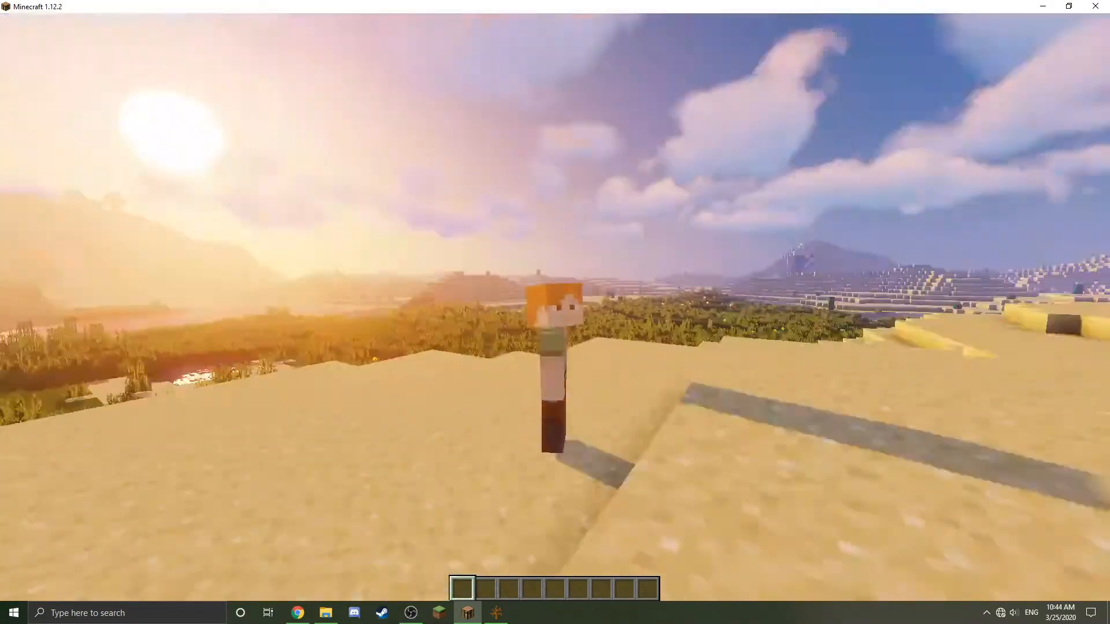
key(F3)
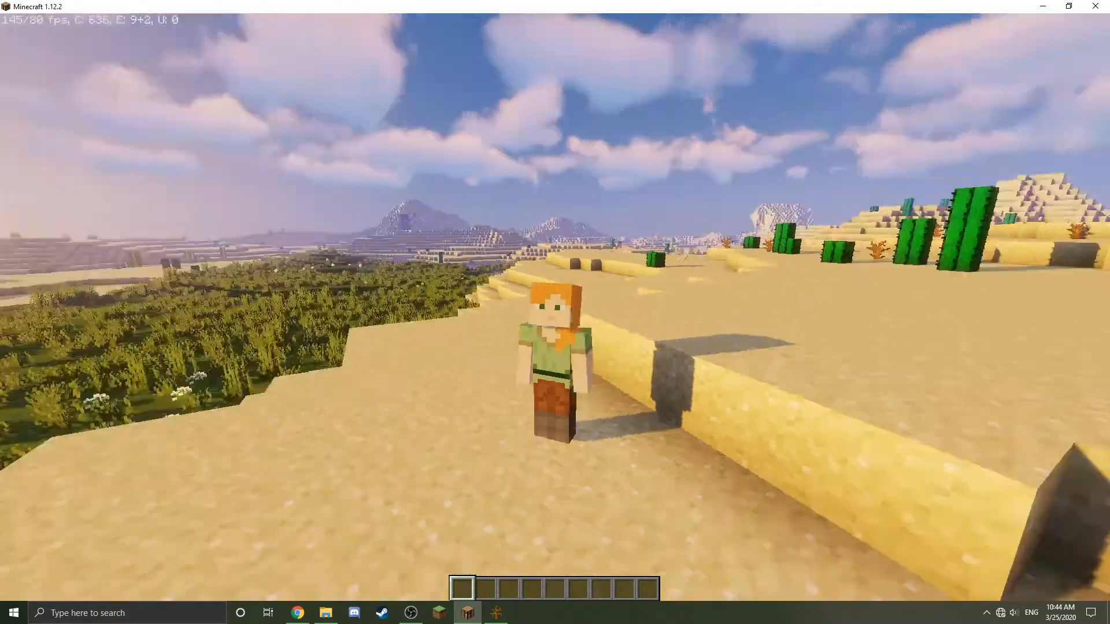
mouse_move(554, 311)
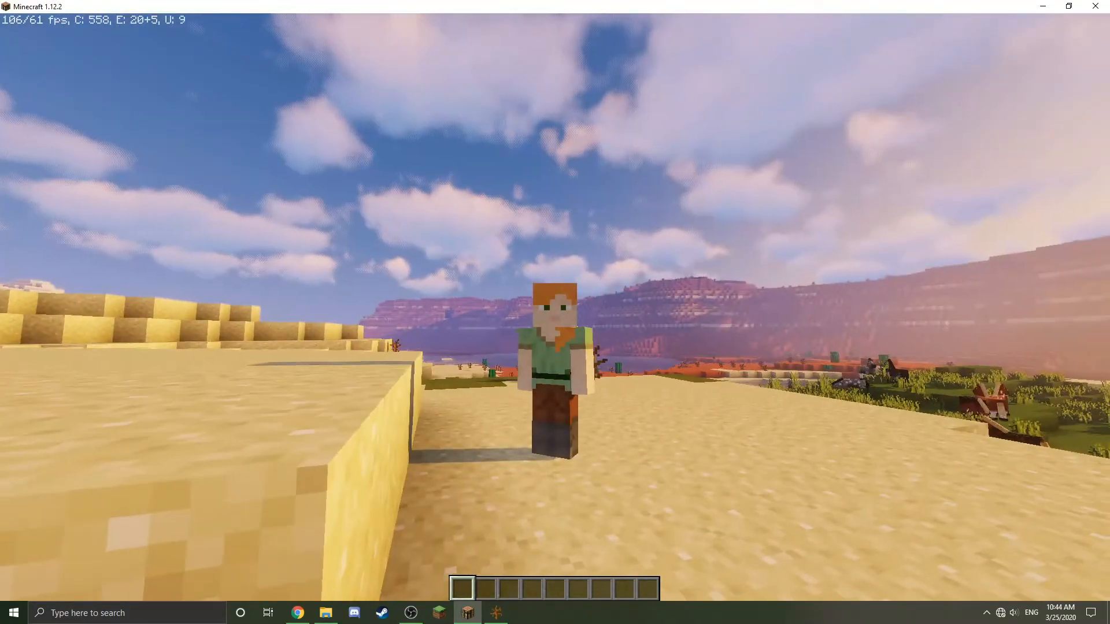